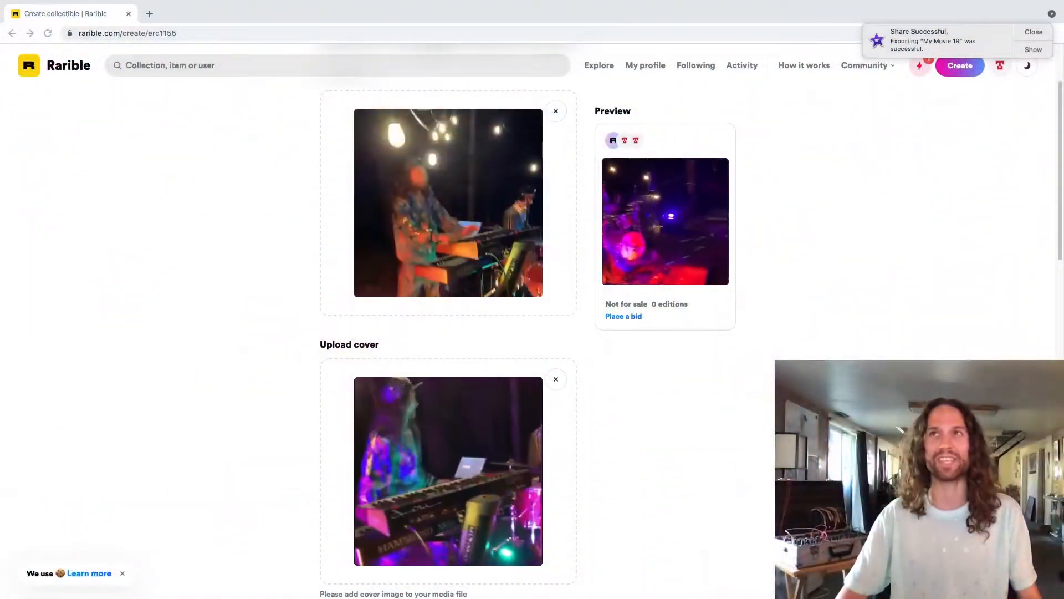
Scroll down the form and switch the listing to accept bids, then back to fixed price.
{"action": "left_click", "coordinate": [1034, 31]}
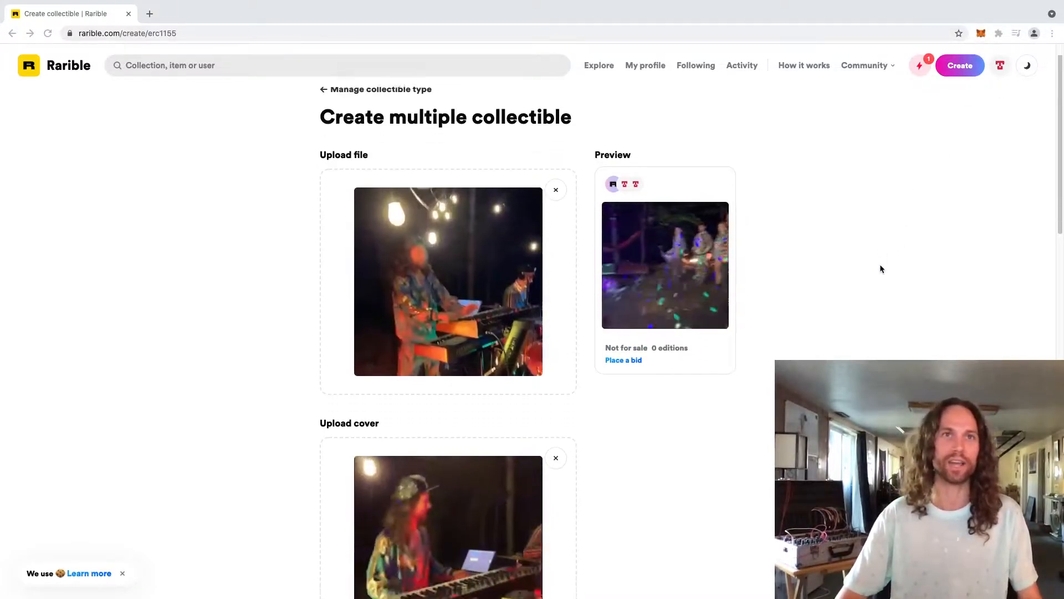
{"action": "scroll", "scroll_direction": "down", "scroll_amount": 3}
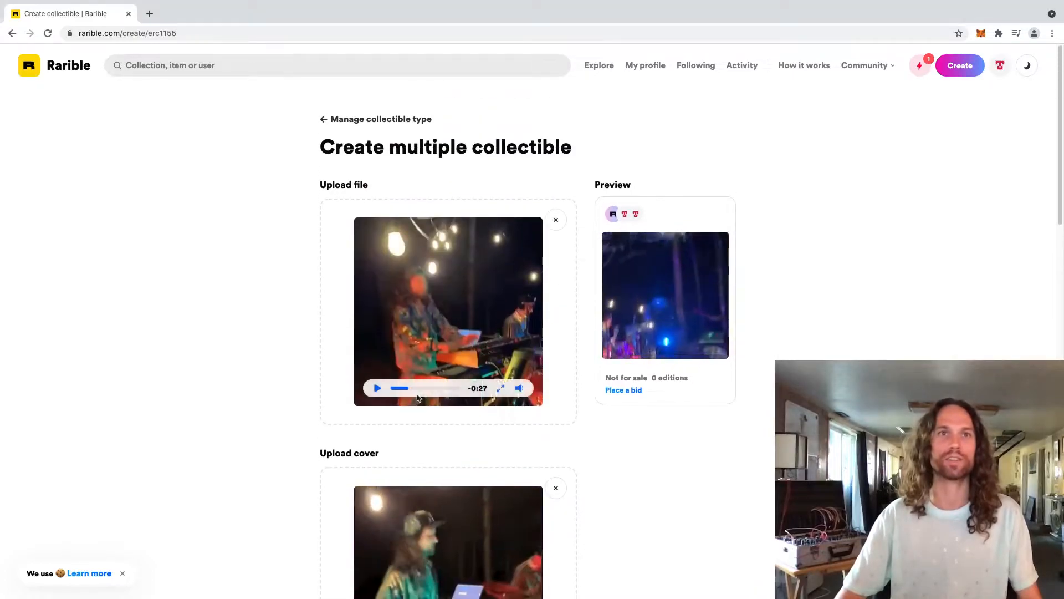
{"action": "scroll", "scroll_direction": "down", "scroll_amount": 3}
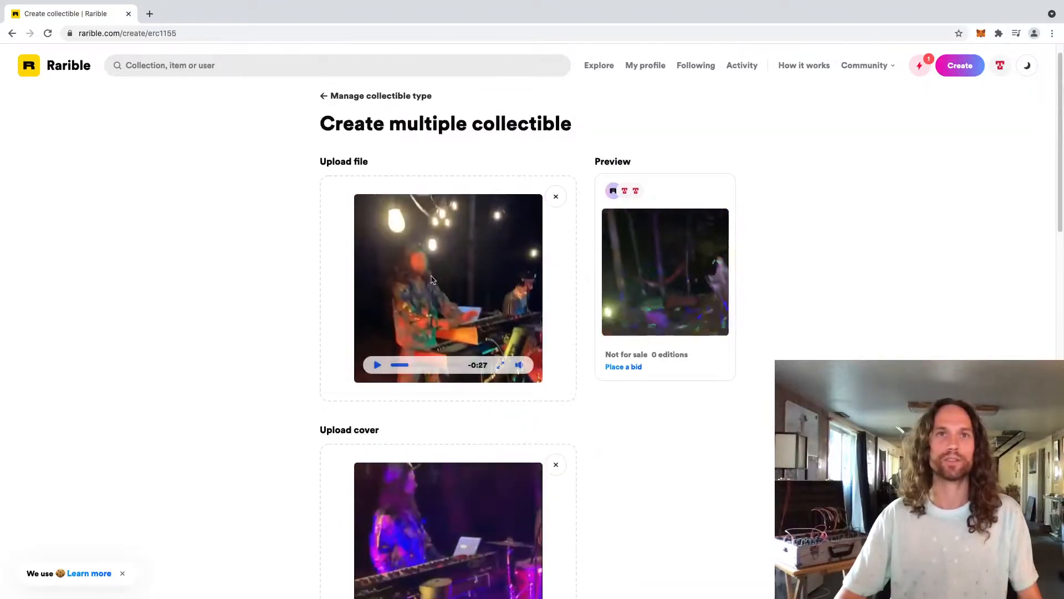
{"action": "scroll", "scroll_direction": "down", "scroll_amount": 3}
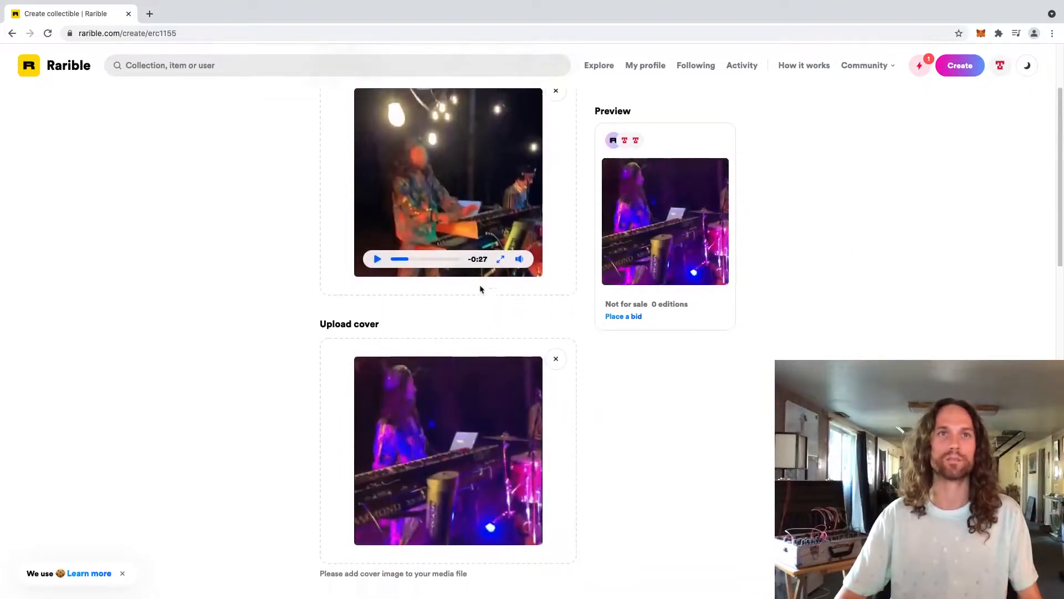
{"action": "scroll", "scroll_direction": "down", "scroll_amount": 3}
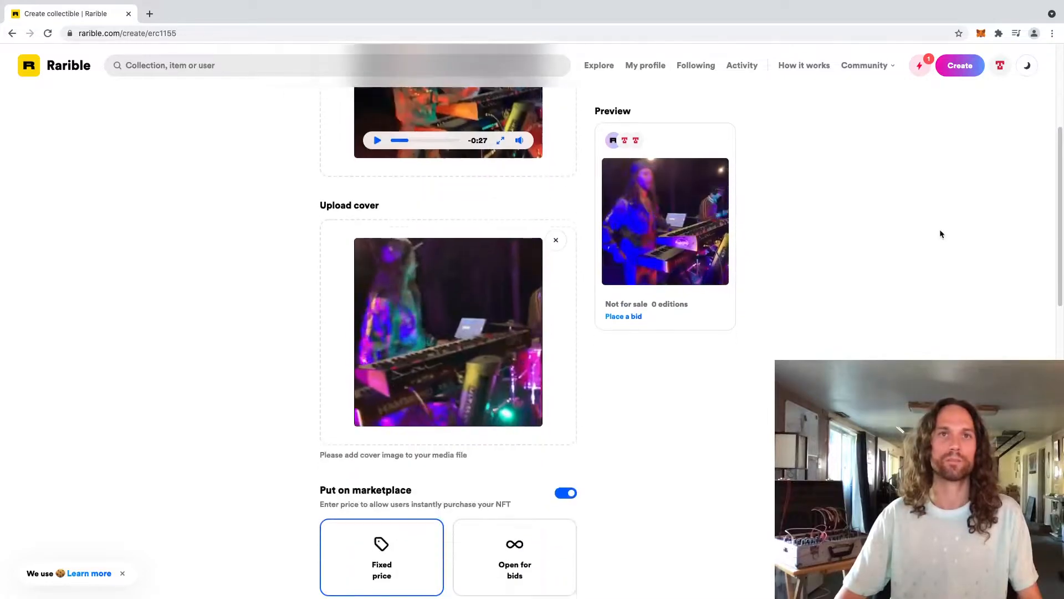
{"action": "scroll", "scroll_direction": "down", "scroll_amount": 3}
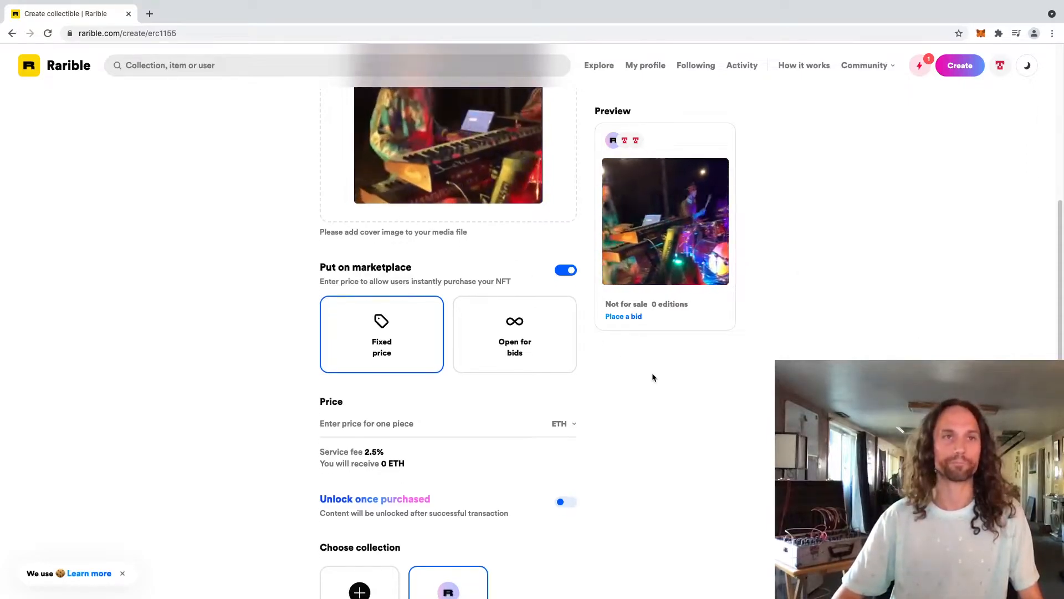
{"action": "scroll", "scroll_direction": "down", "scroll_amount": 3}
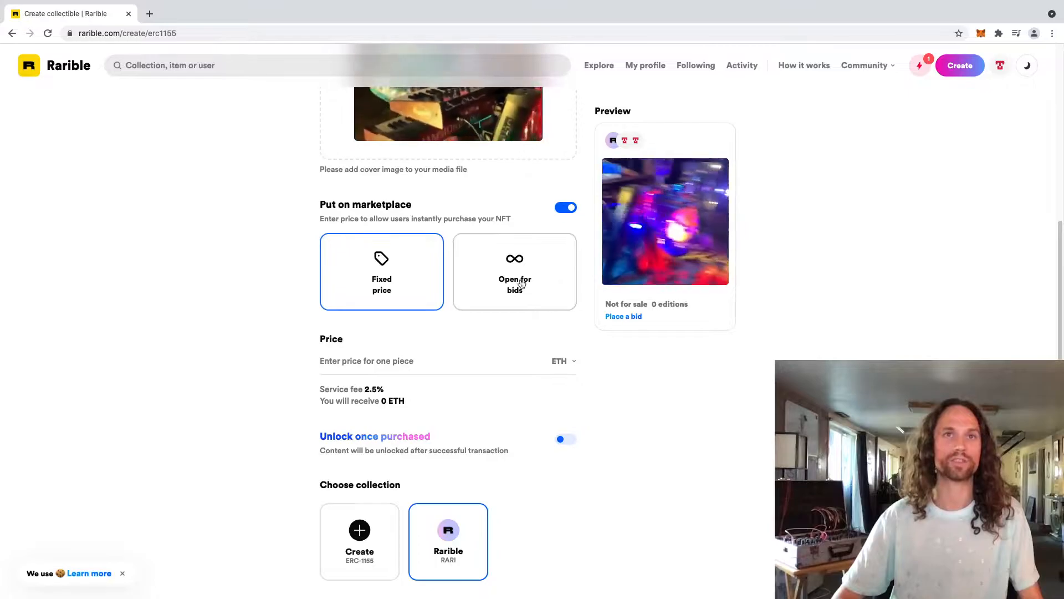
{"action": "left_click", "coordinate": [514, 271]}
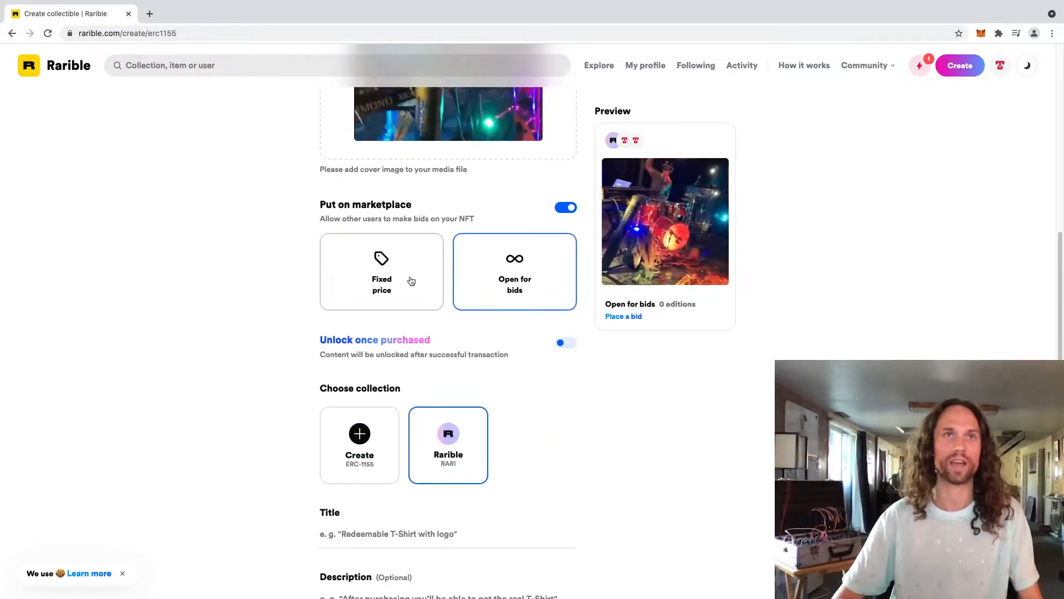
{"action": "left_click", "coordinate": [381, 271]}
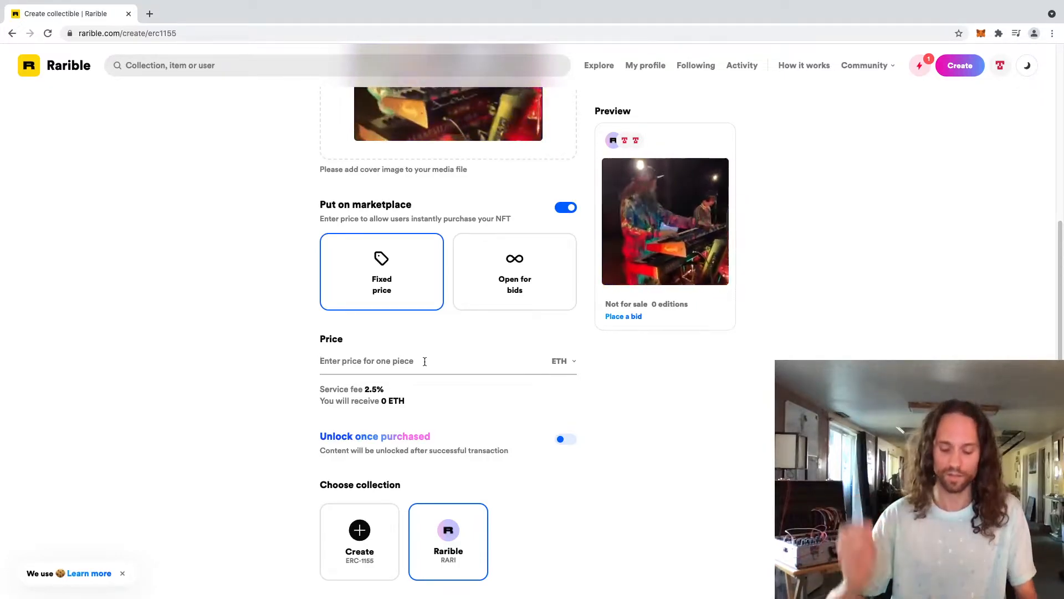
Enter a fixed price of 0.02 ETH and highlight the entered value.
{"action": "type", "text": ".02"}
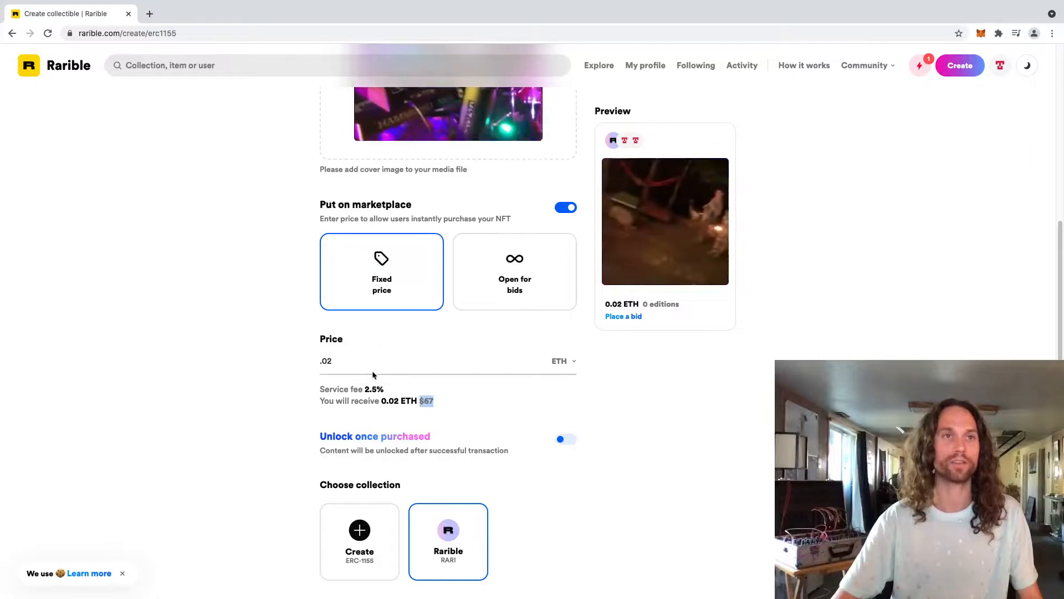
{"action": "left_click", "coordinate": [399, 360]}
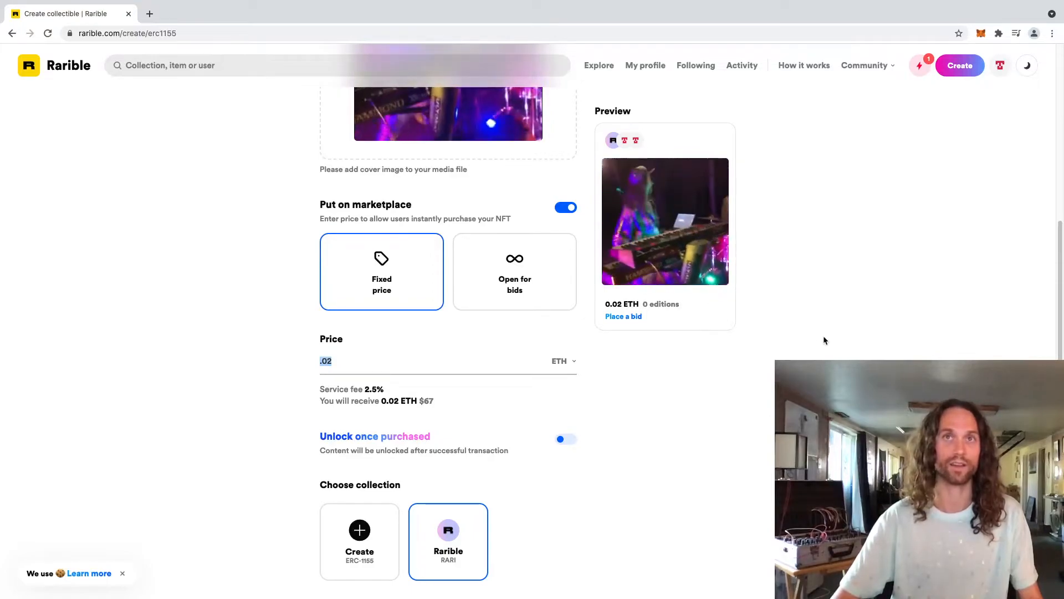
{"action": "scroll", "scroll_direction": "down", "scroll_amount": 3}
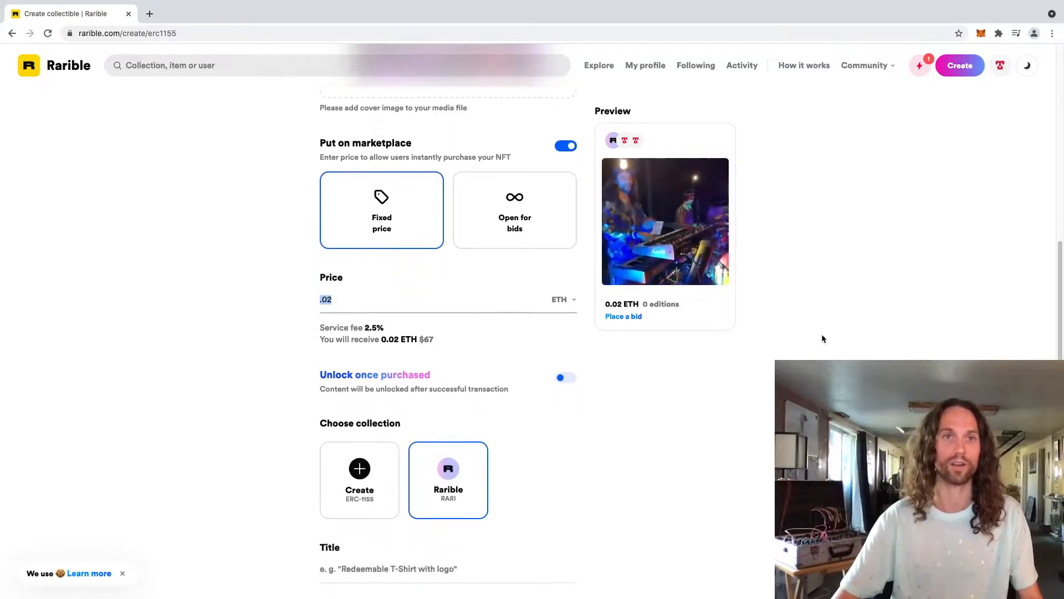
{"action": "scroll", "scroll_direction": "down", "scroll_amount": 3}
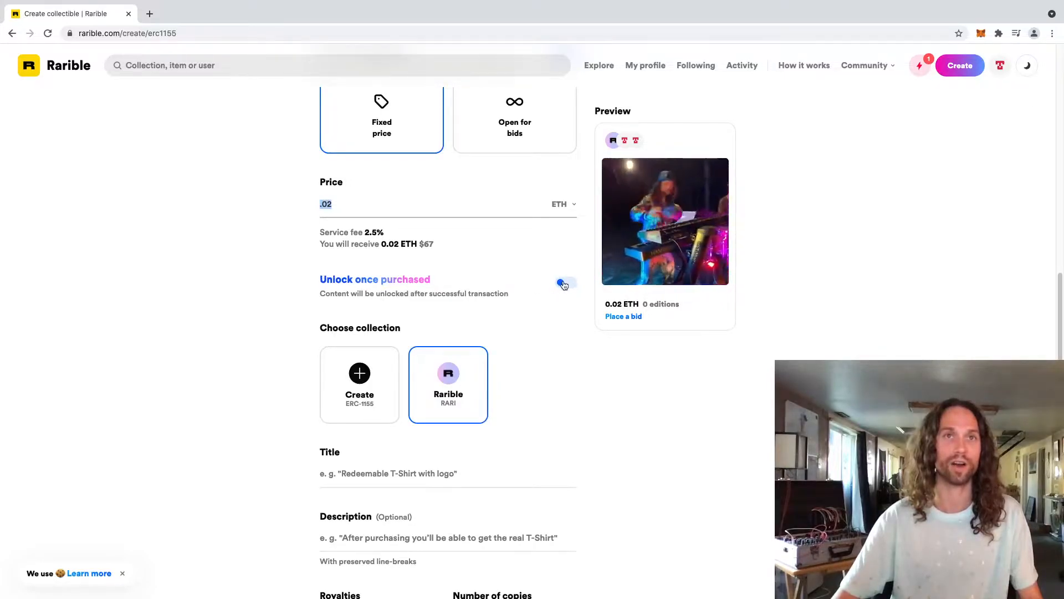
{"action": "left_click", "coordinate": [566, 283]}
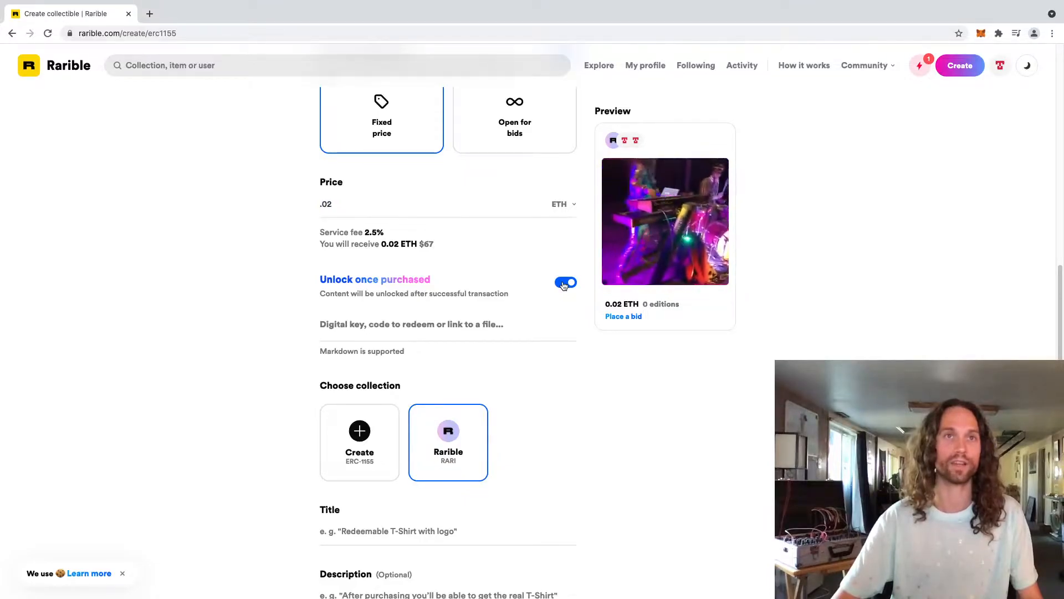
{"action": "left_click", "coordinate": [565, 282]}
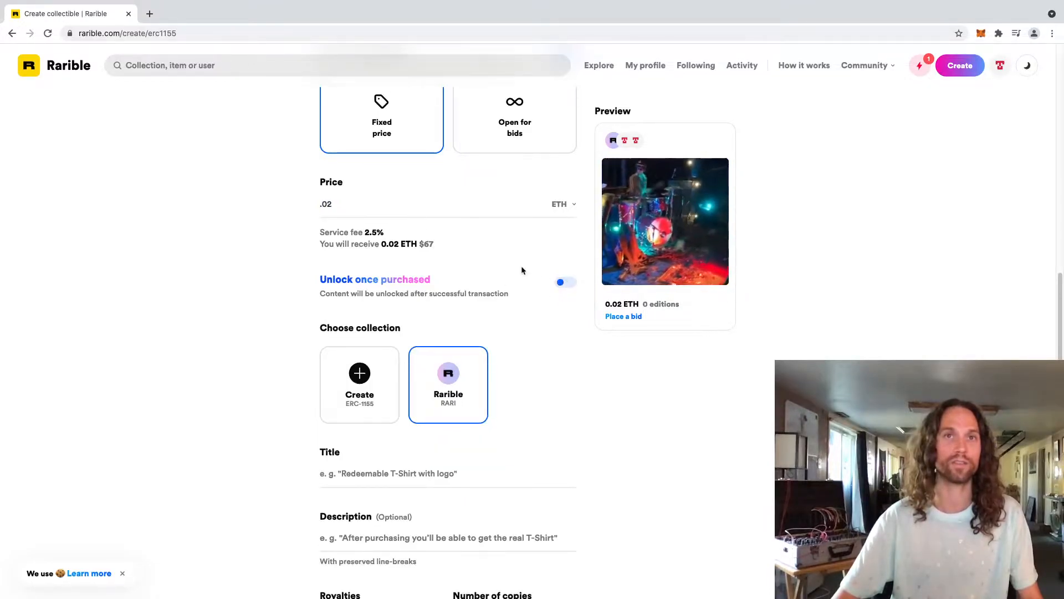
{"action": "scroll", "scroll_direction": "down", "scroll_amount": 3}
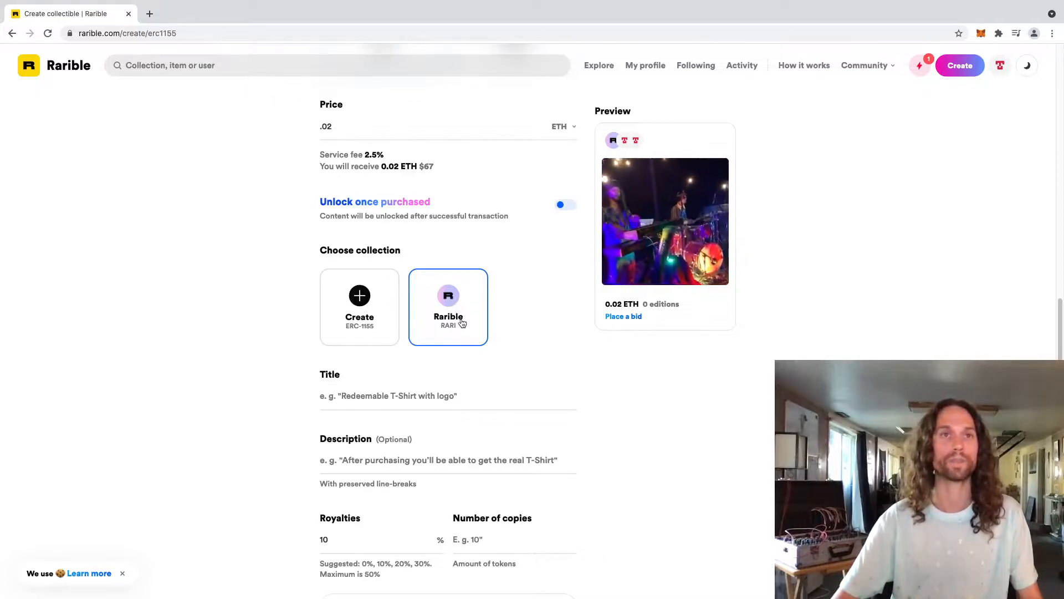
Enter 'schwifty by cromulon' in the Title field.
{"action": "scroll", "scroll_direction": "down", "scroll_amount": 3}
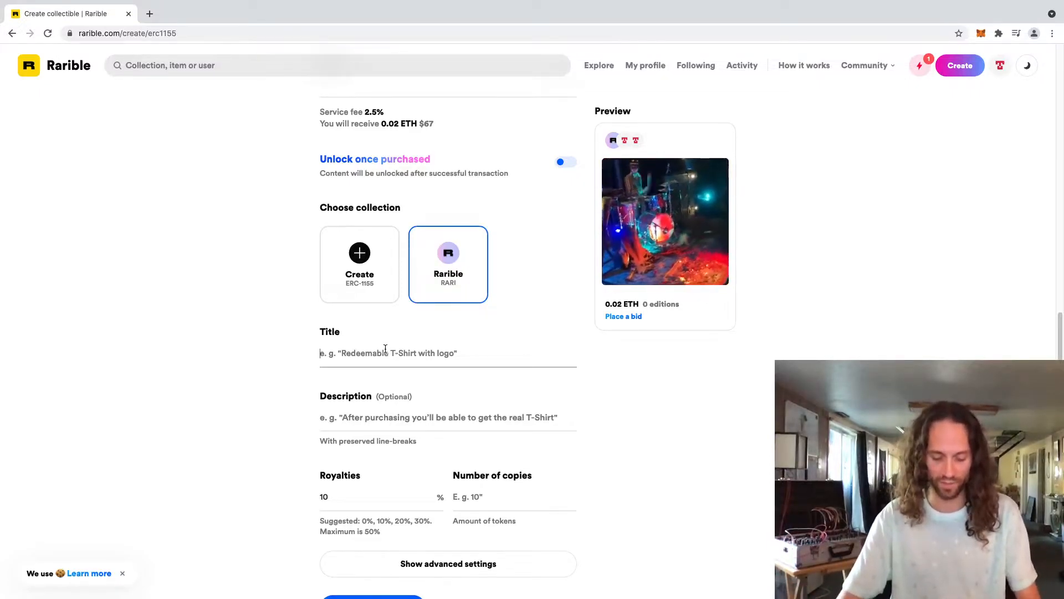
{"action": "type", "text": "schwifty by cromulo"}
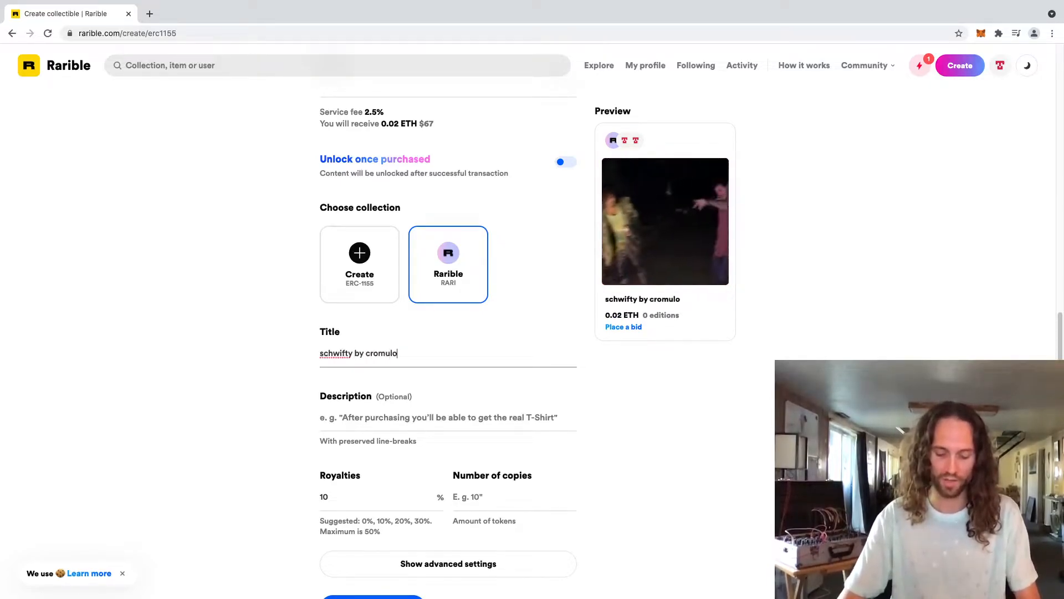
{"action": "type", "text": "n"}
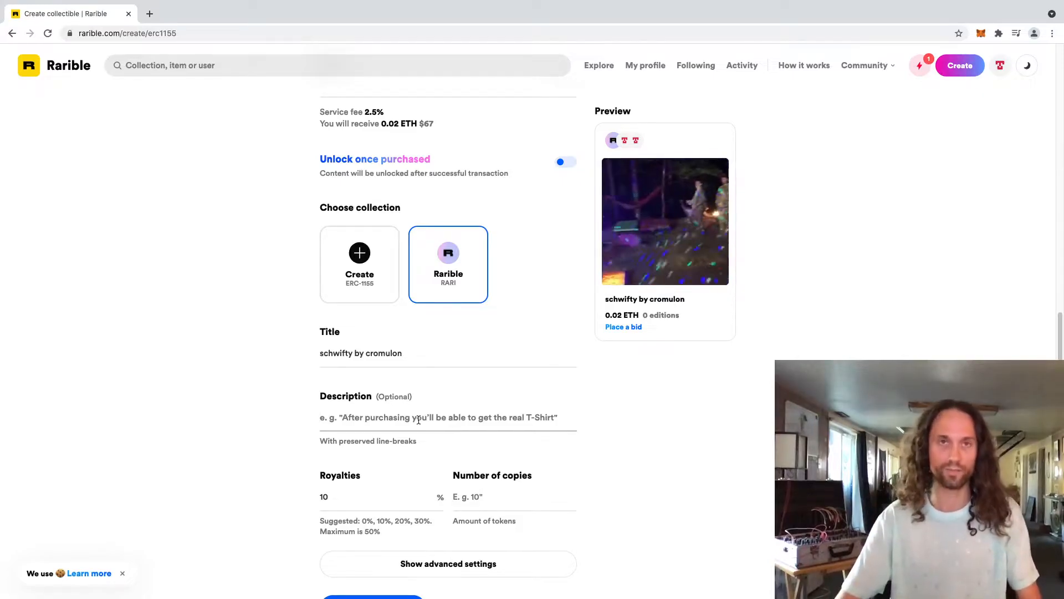
Write the description 'this unique nft commemorates the cromulon song schwifty' and select its text.
{"action": "type", "text": "this unique"}
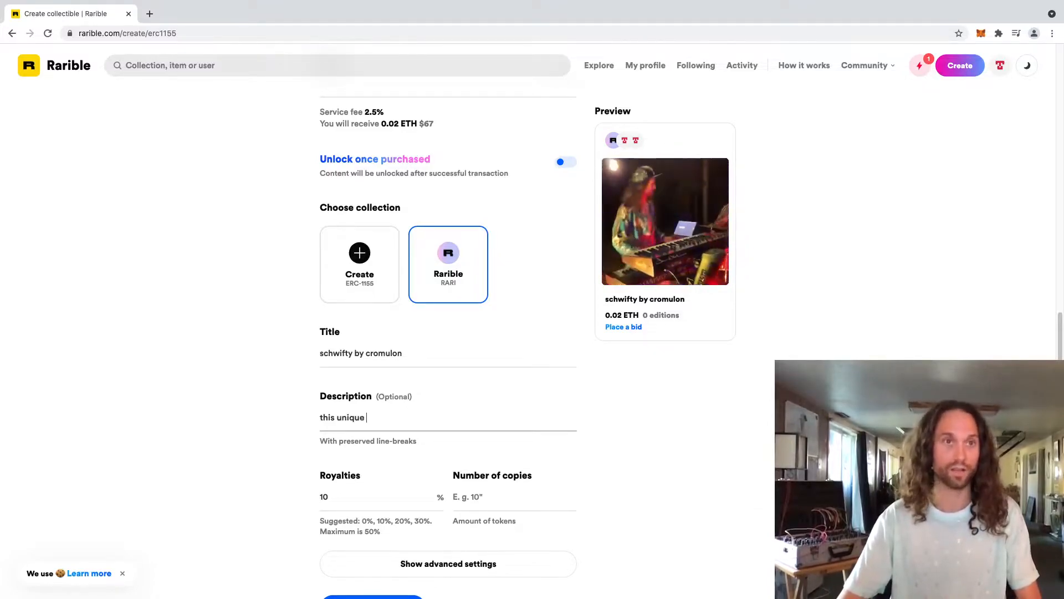
{"action": "type", "text": "nft"}
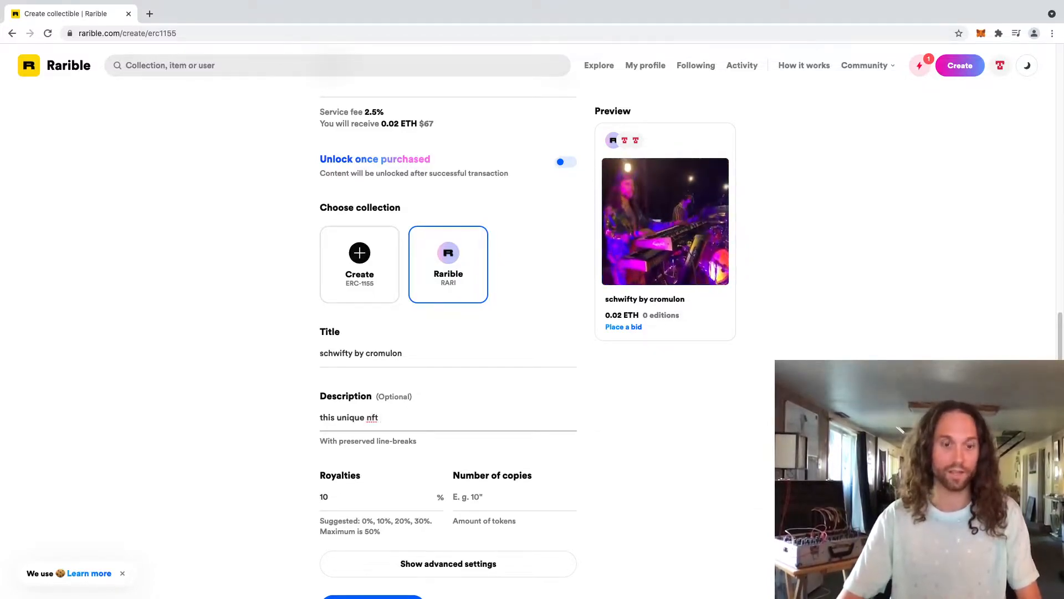
{"action": "type", "text": "commemorates the cromulon song"}
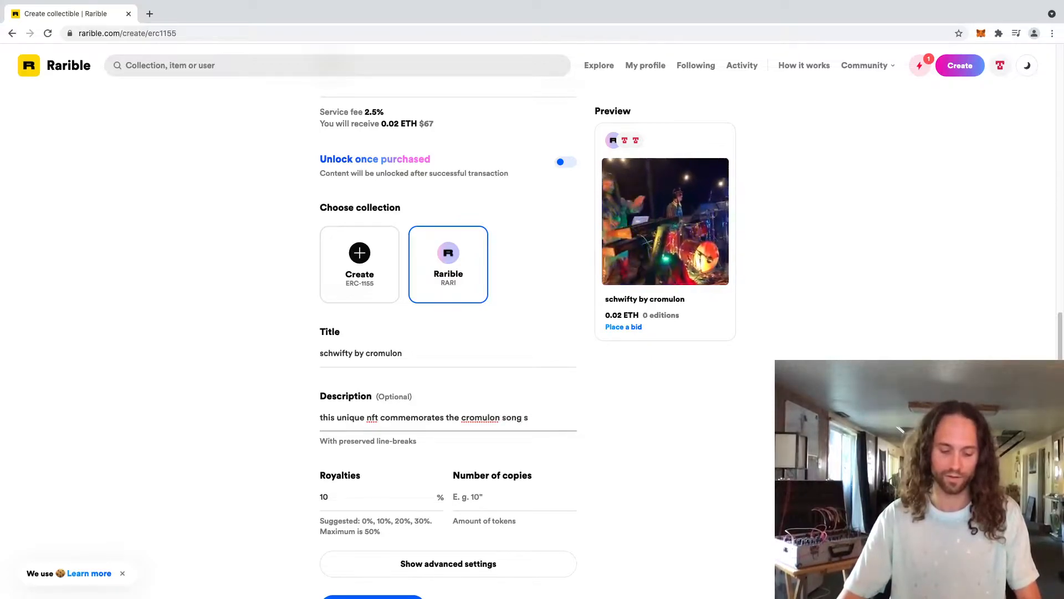
{"action": "type", "text": "schwifty"}
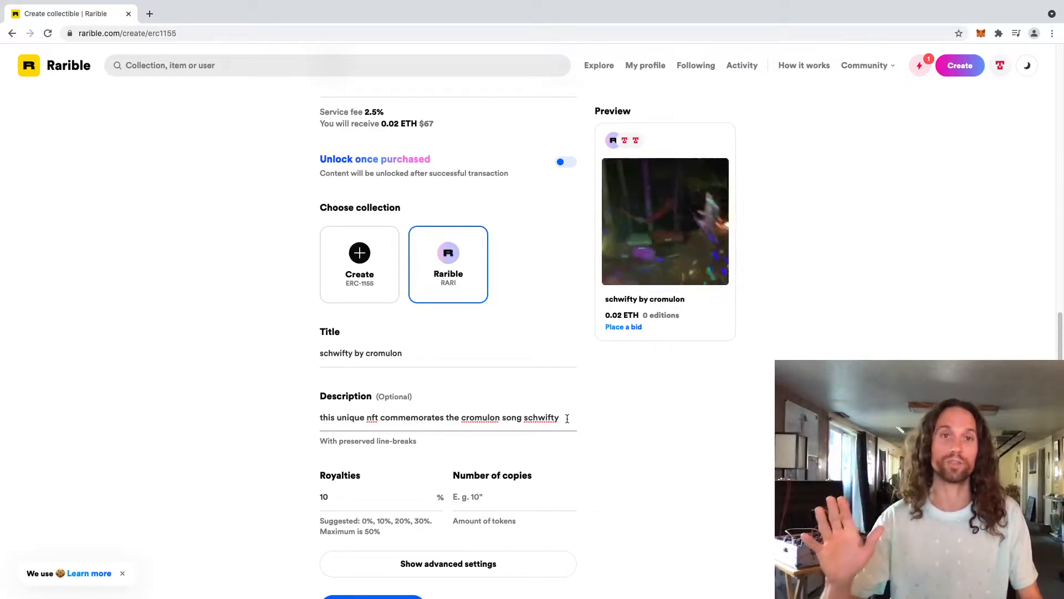
{"action": "triple_click", "coordinate": [436, 417]}
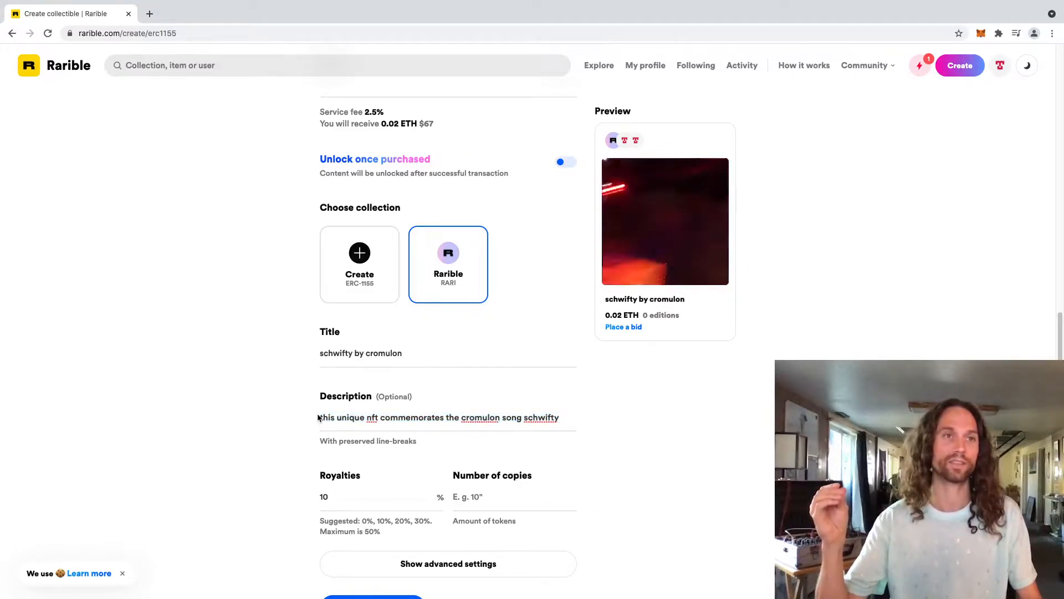
{"action": "double_click", "coordinate": [418, 417]}
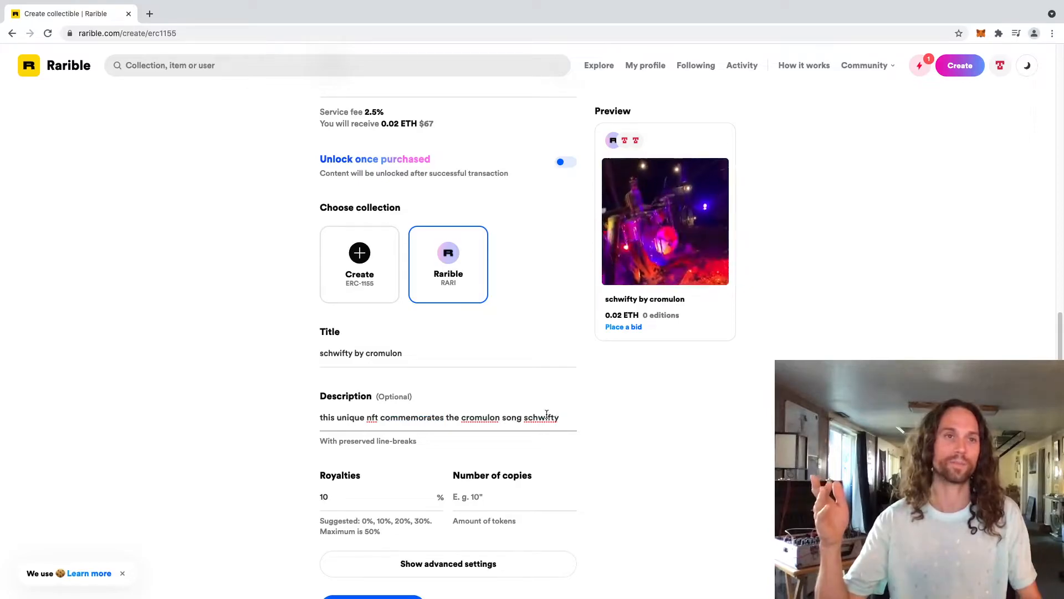
{"action": "scroll", "scroll_direction": "down", "scroll_amount": 3}
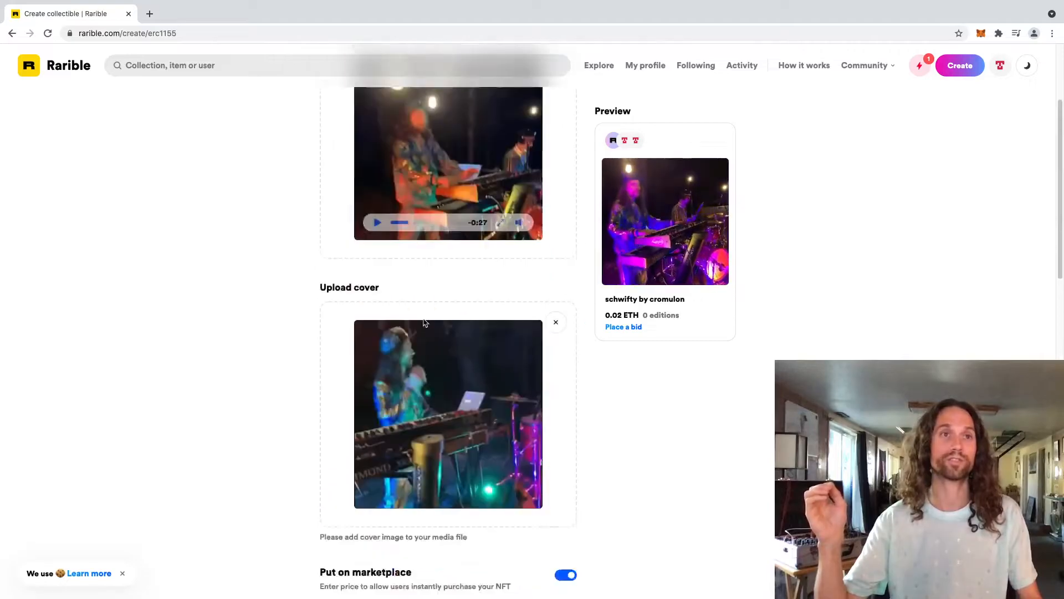
{"action": "scroll", "scroll_direction": "down", "scroll_amount": 3}
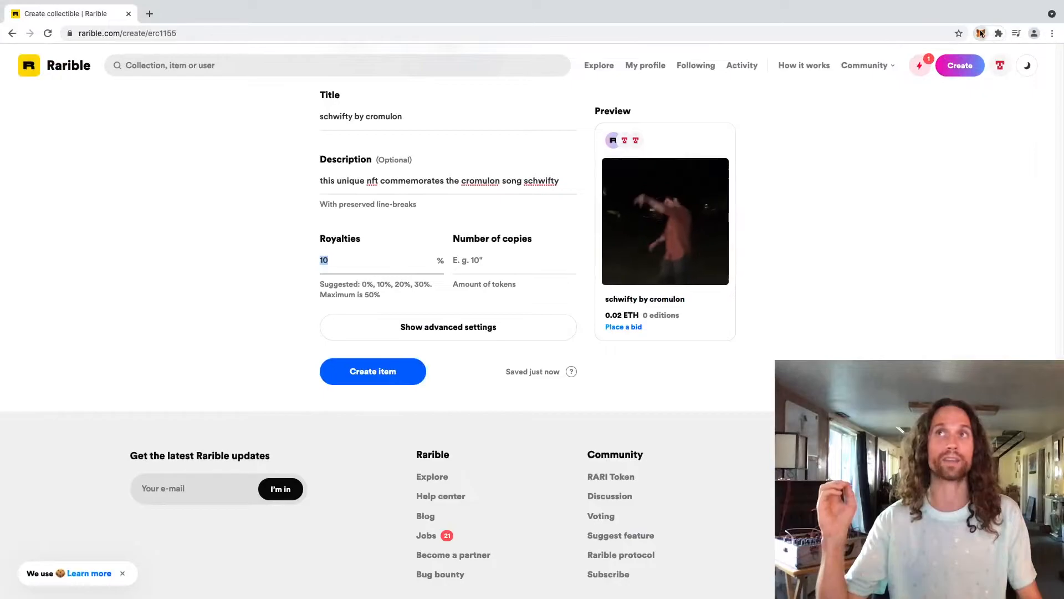
{"action": "left_click", "coordinate": [981, 34]}
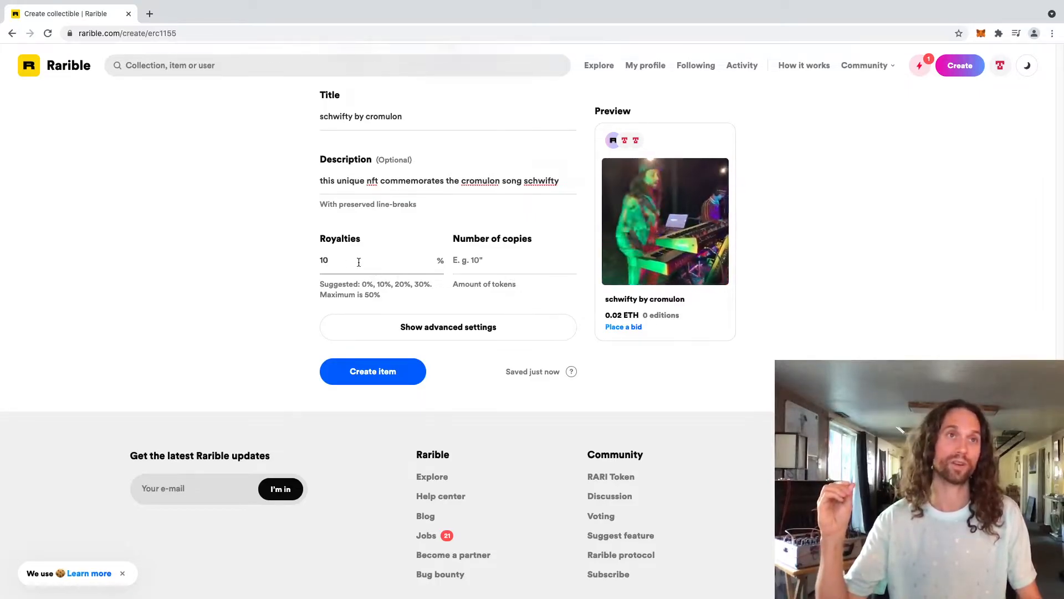
{"action": "double_click", "coordinate": [324, 260]}
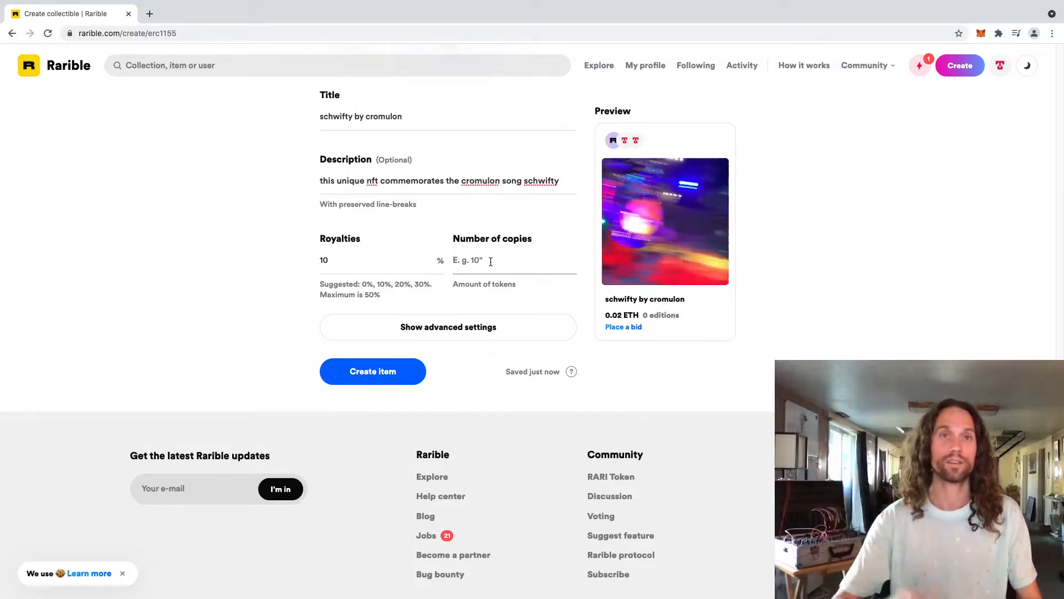
Enter 10 copies so the preview card shows 10/10 editions.
{"action": "type", "text": "10"}
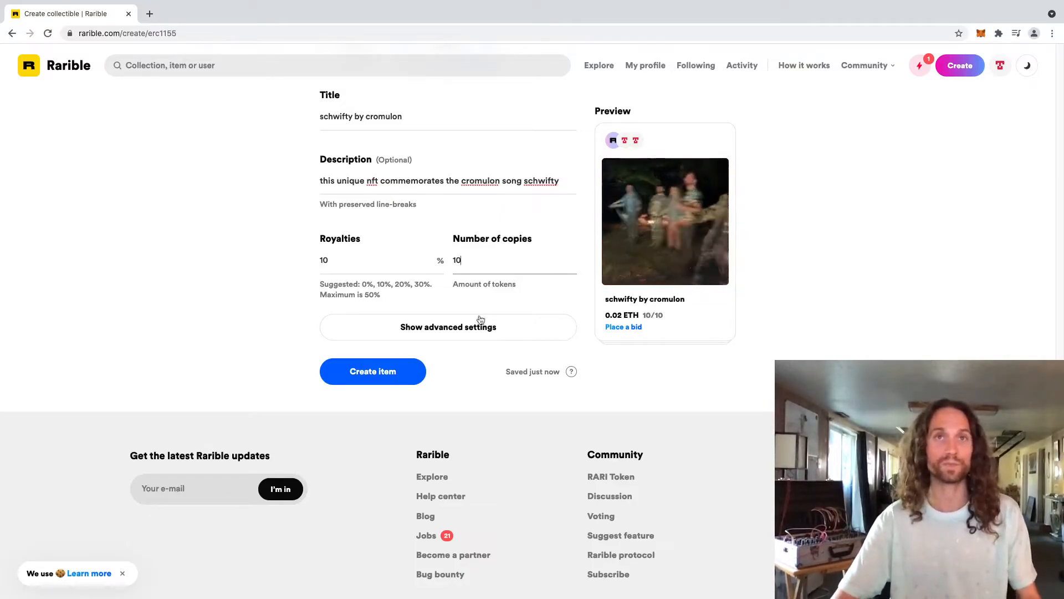
{"action": "scroll", "scroll_direction": "up", "scroll_amount": 3}
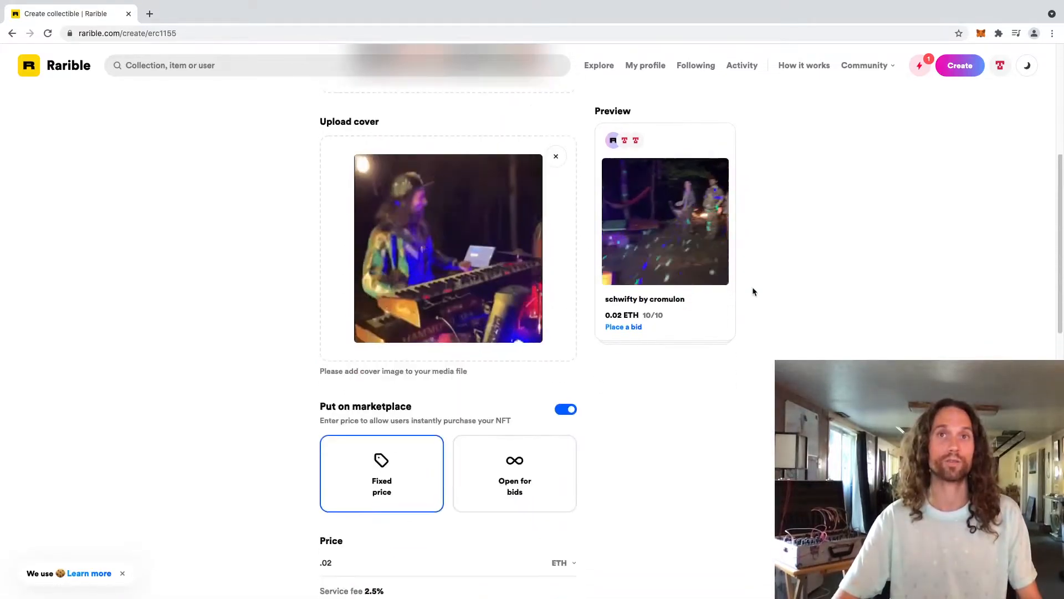
{"action": "scroll", "scroll_direction": "down", "scroll_amount": 3}
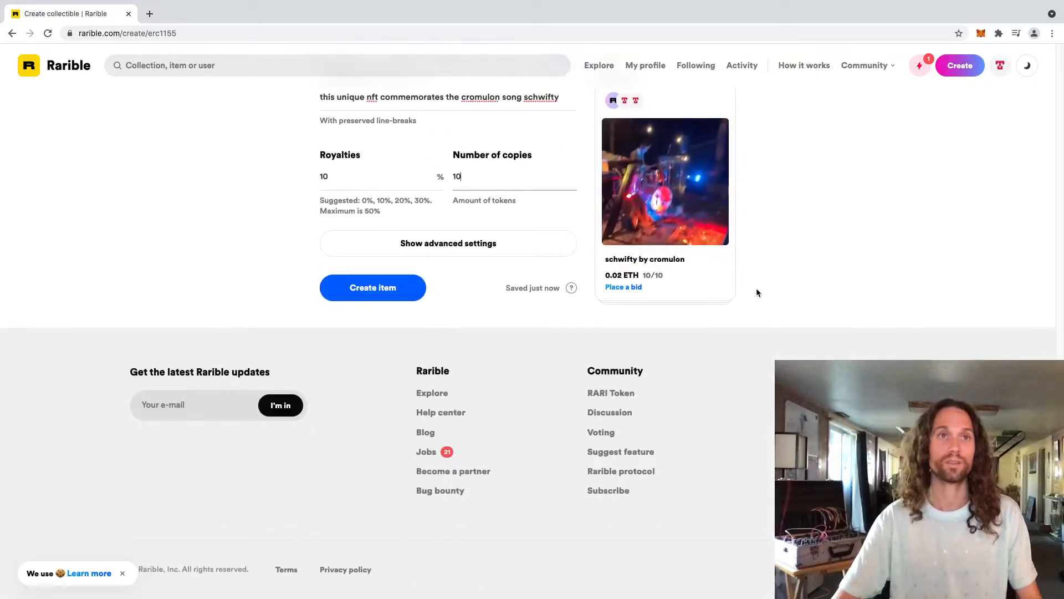
{"action": "mouse_move", "coordinate": [443, 252]}
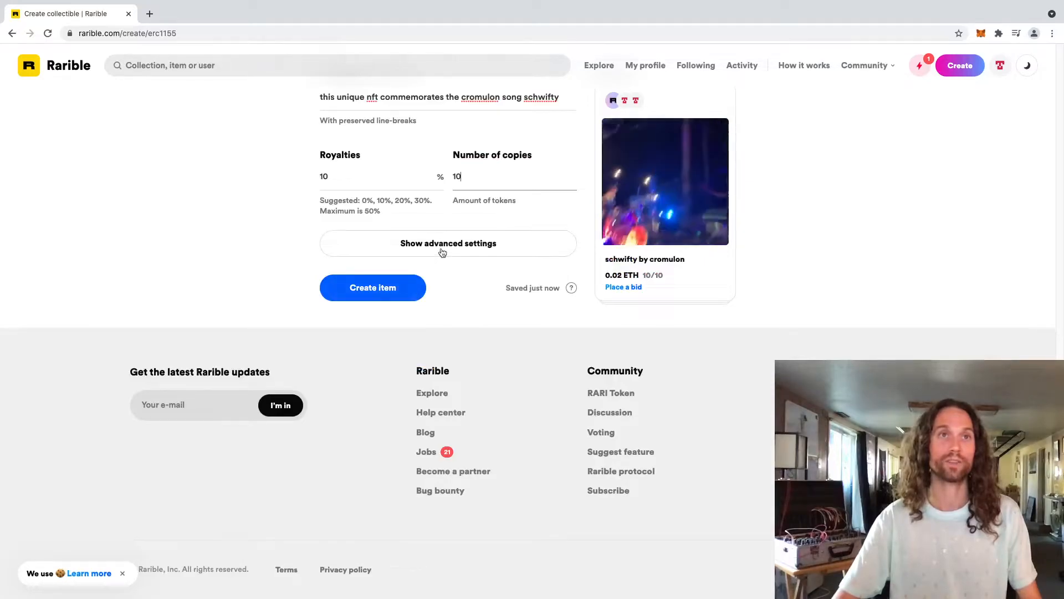
Expand the advanced settings to show properties and alternative text, then collapse them.
{"action": "left_click", "coordinate": [448, 244]}
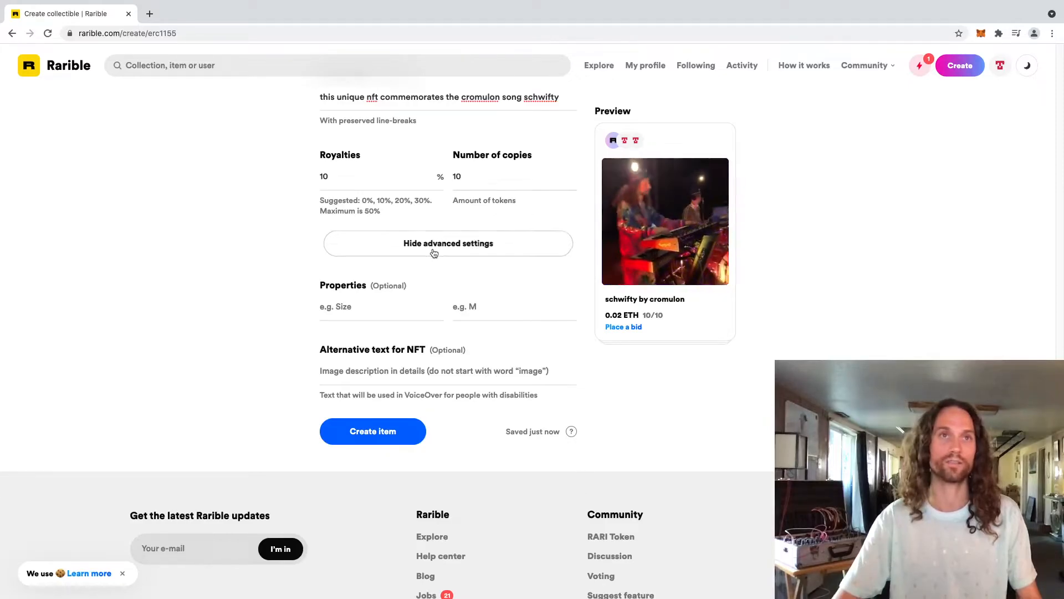
{"action": "left_click", "coordinate": [372, 432]}
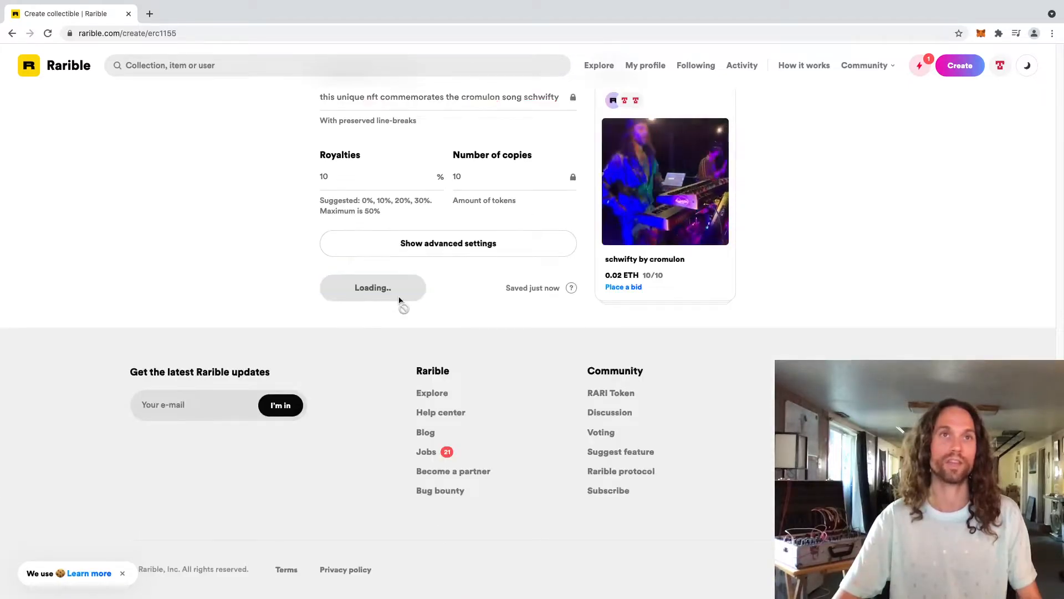
Submit the item and reject the MetaMask mint transaction flagged for insufficient funds.
{"action": "left_click", "coordinate": [372, 288]}
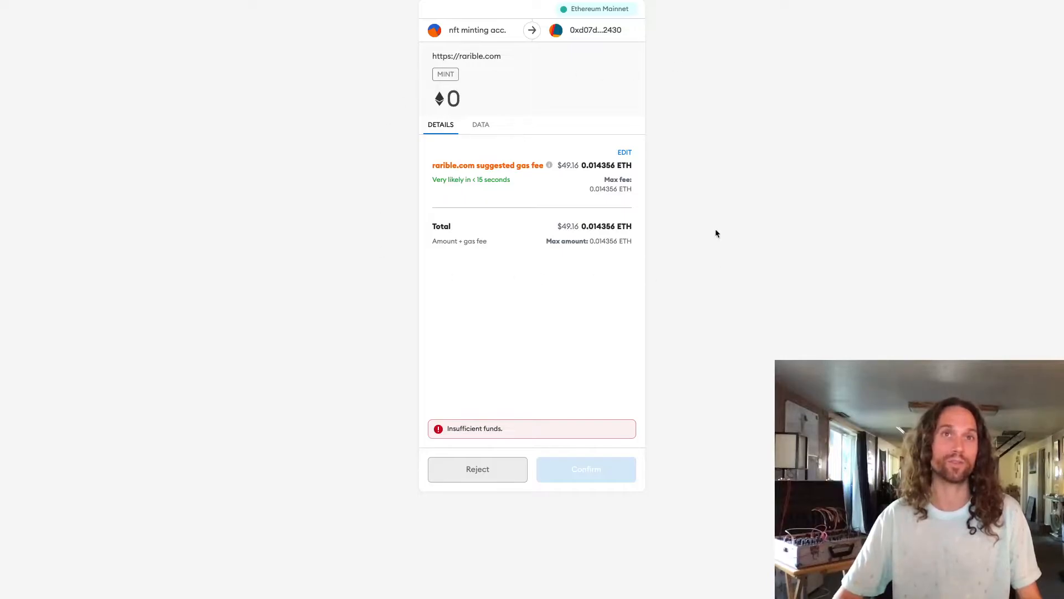
{"action": "mouse_move", "coordinate": [811, 196]}
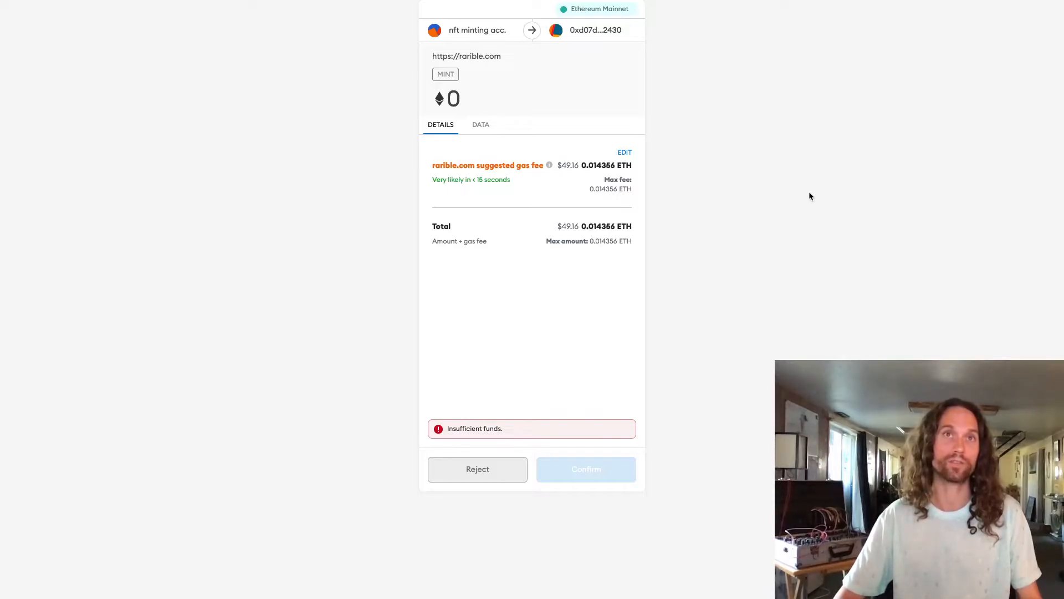
{"action": "mouse_move", "coordinate": [264, 127]}
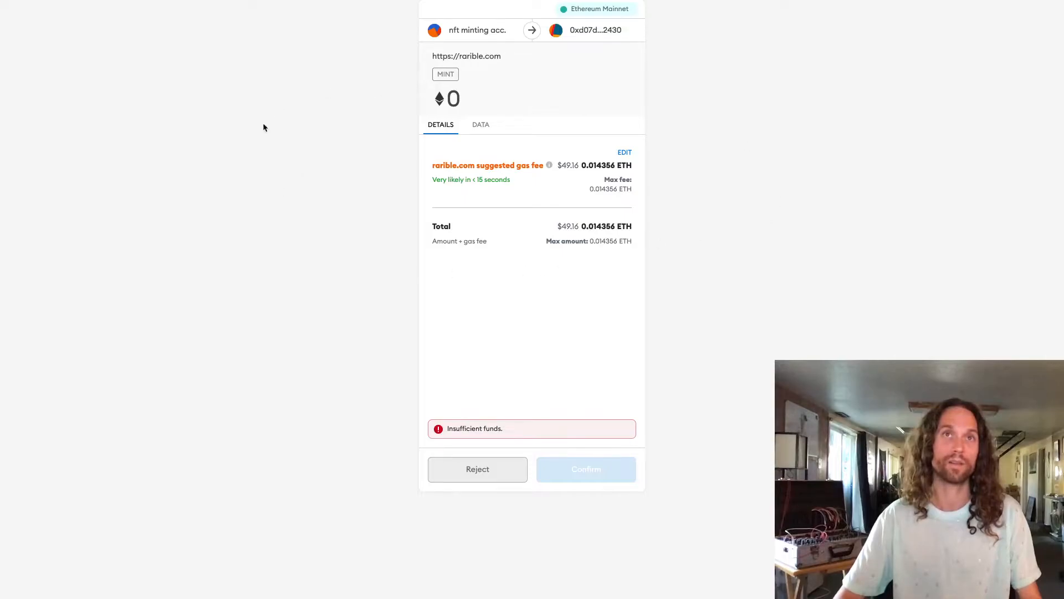
{"action": "mouse_move", "coordinate": [525, 276]}
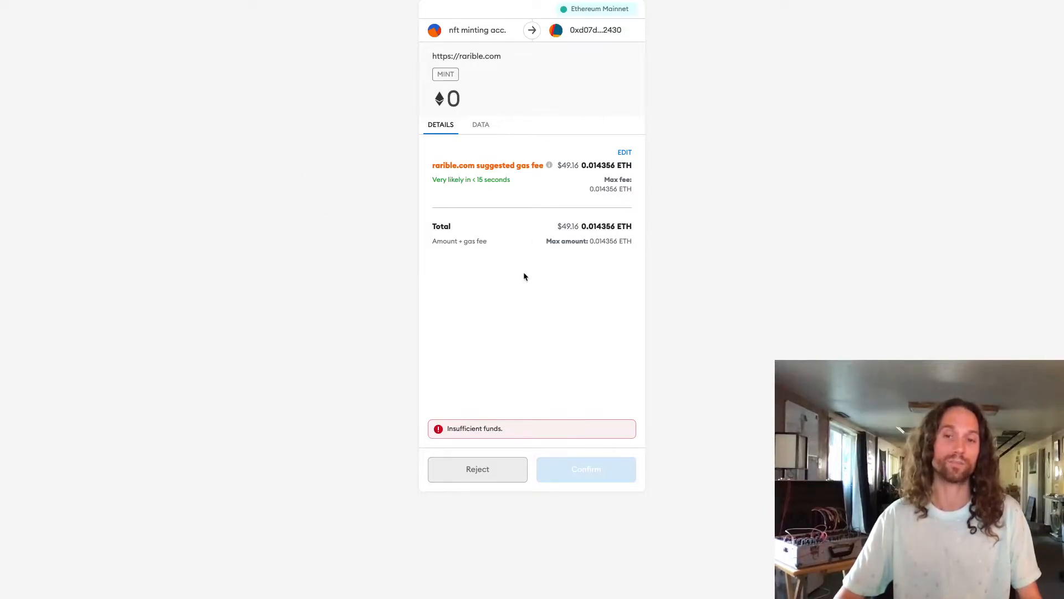
{"action": "mouse_move", "coordinate": [578, 198]}
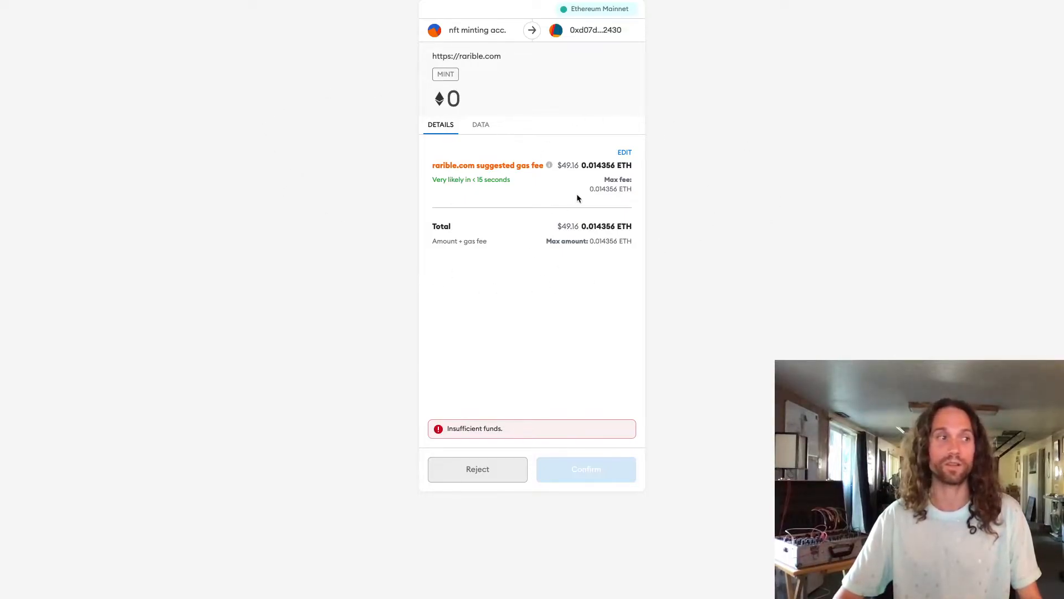
{"action": "mouse_move", "coordinate": [556, 161]}
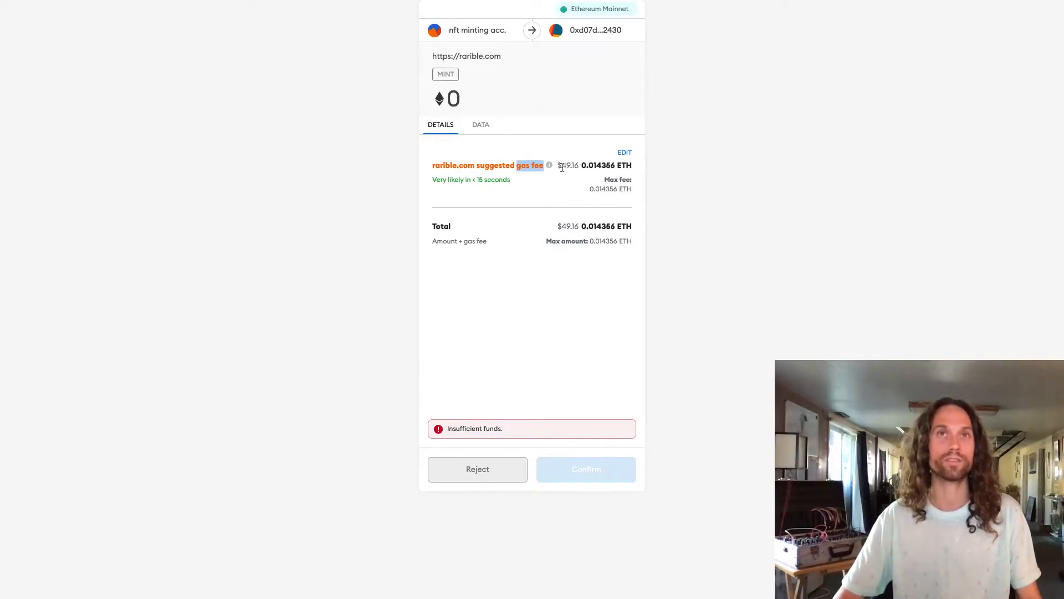
{"action": "mouse_move", "coordinate": [696, 195]}
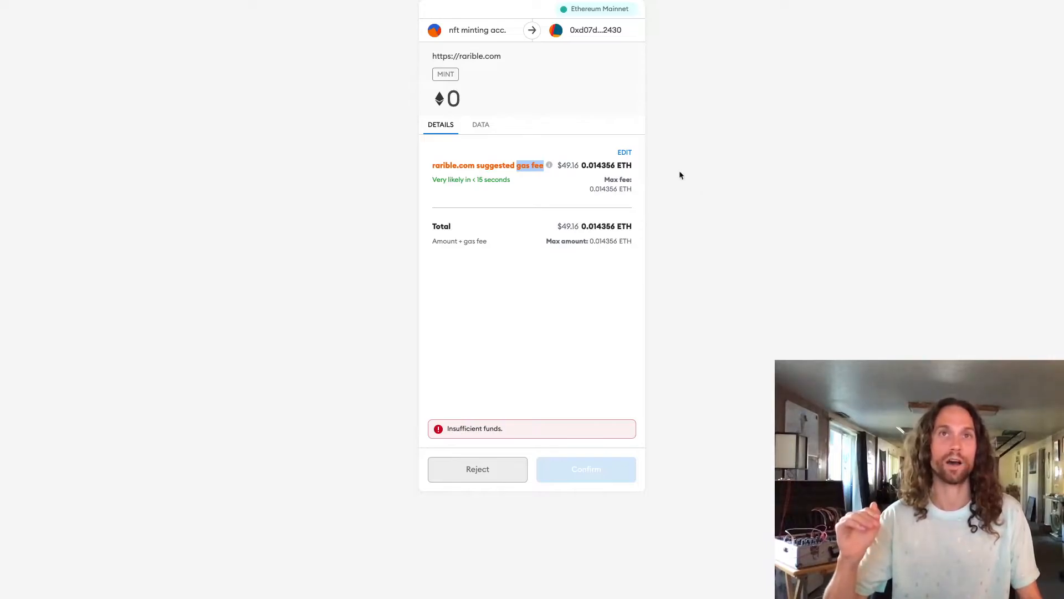
{"action": "mouse_move", "coordinate": [564, 367]}
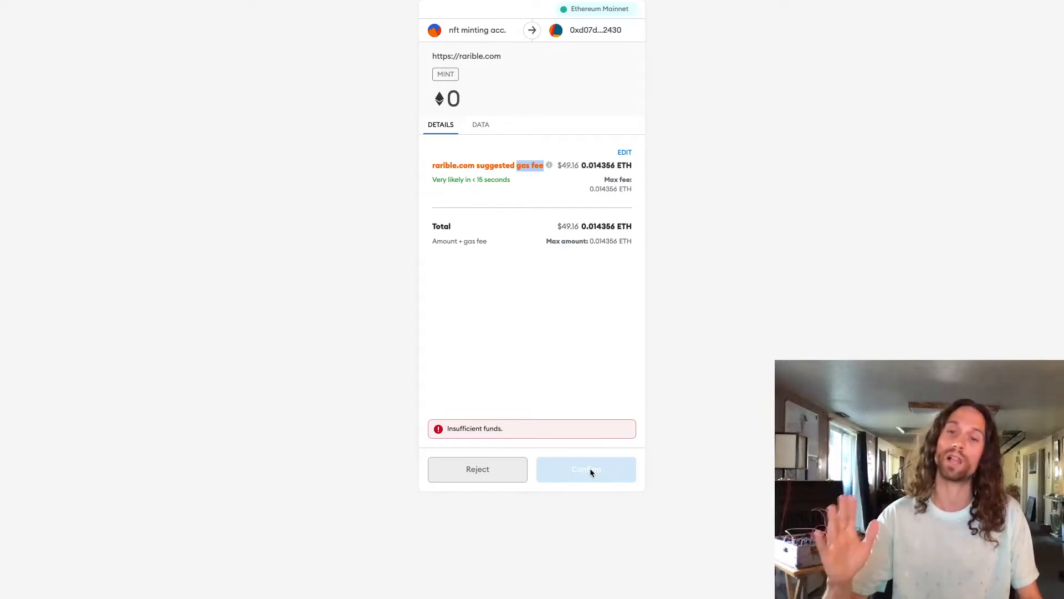
{"action": "mouse_move", "coordinate": [579, 466]}
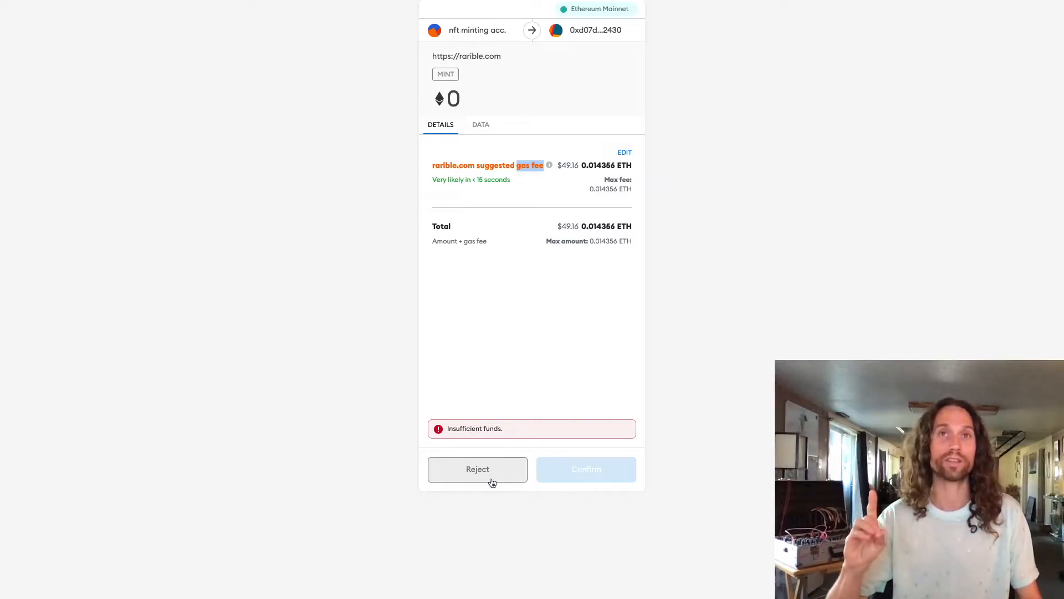
{"action": "mouse_move", "coordinate": [489, 477]}
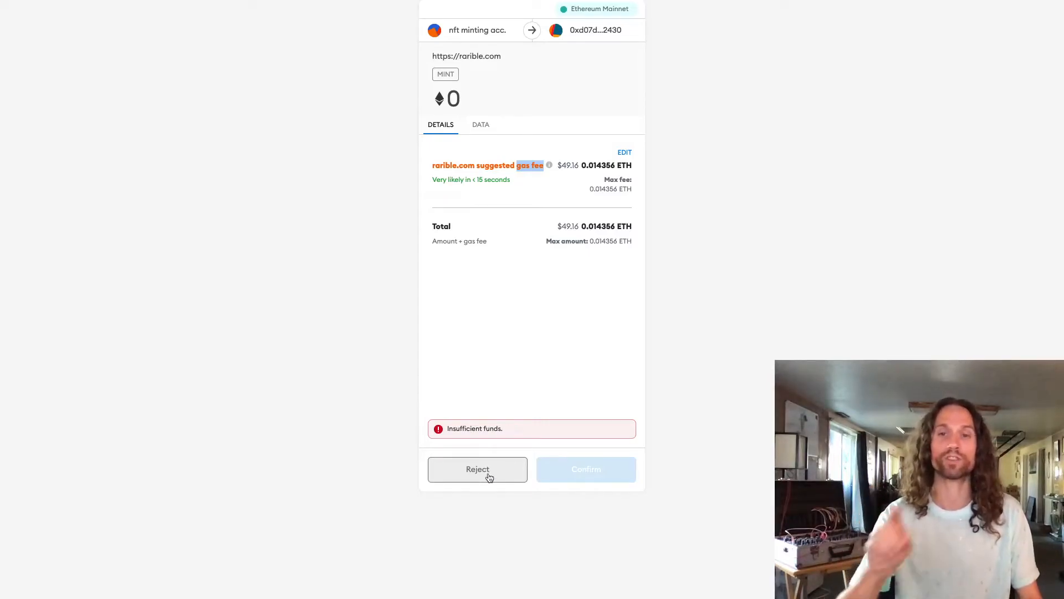
{"action": "left_click", "coordinate": [477, 469]}
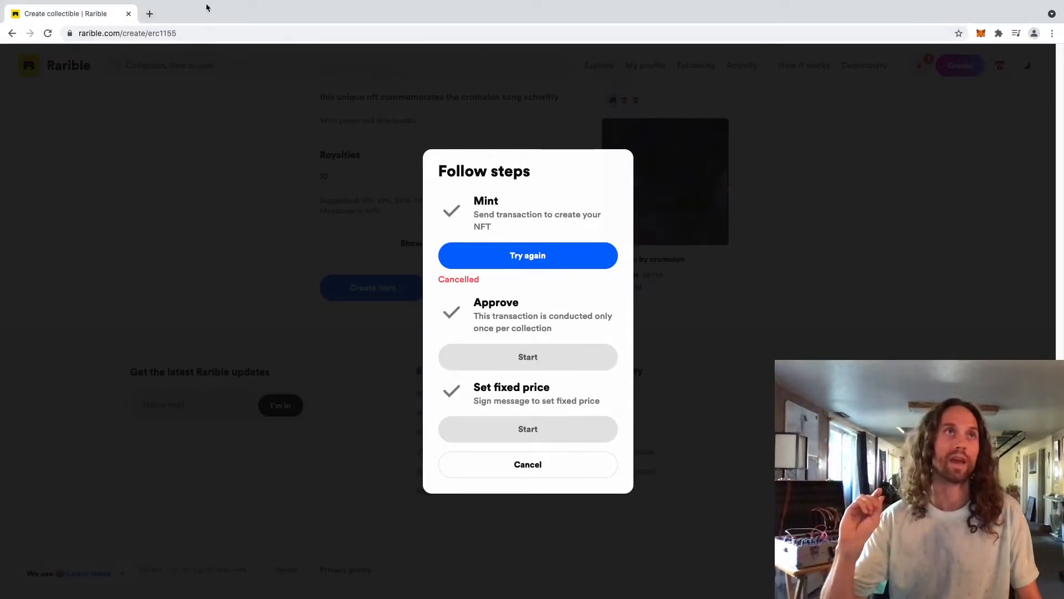
{"action": "mouse_move", "coordinate": [149, 14]}
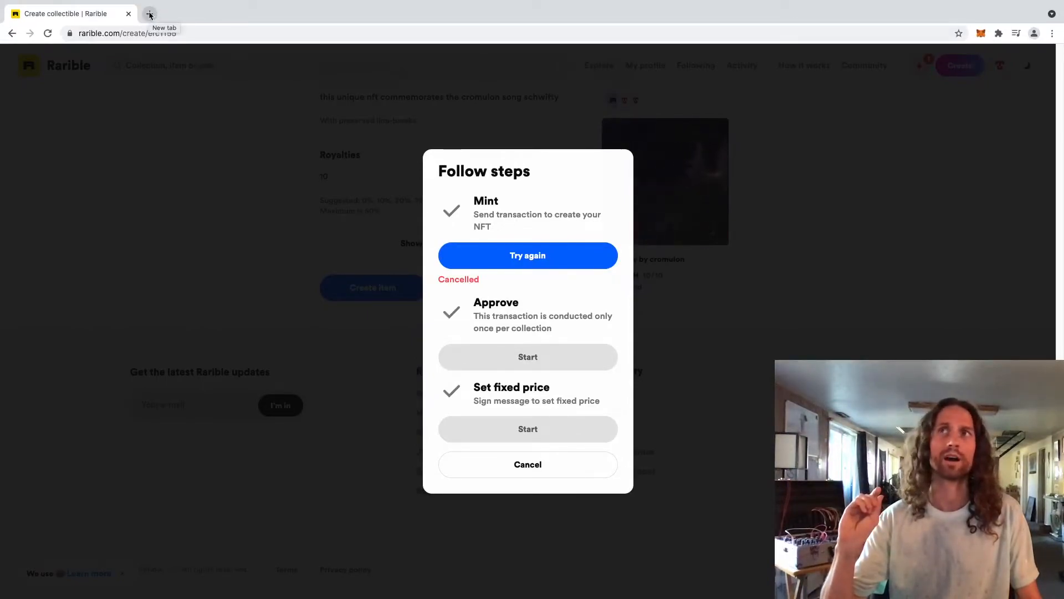
Search 'eth gas station' in a new tab and open the ETH Gas Station site.
{"action": "left_click", "coordinate": [149, 14]}
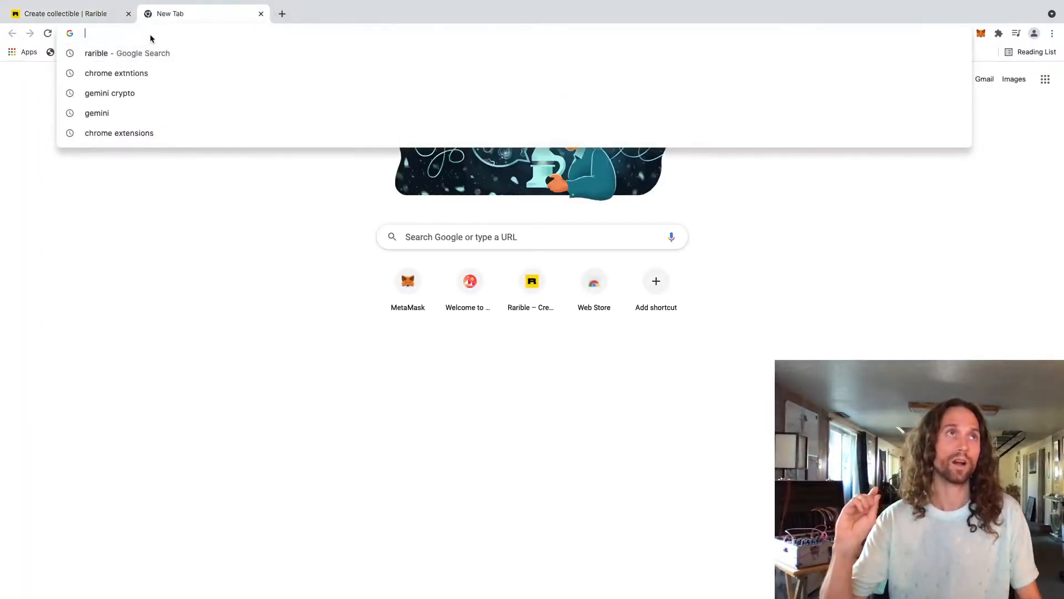
{"action": "type", "text": "eth ga"}
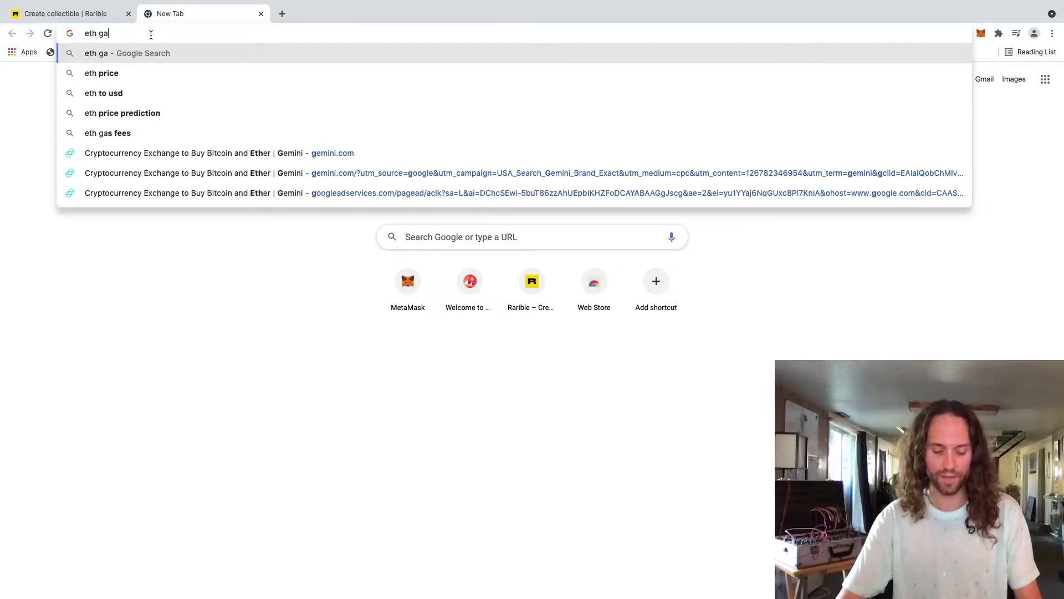
{"action": "type", "text": "eth gas station"}
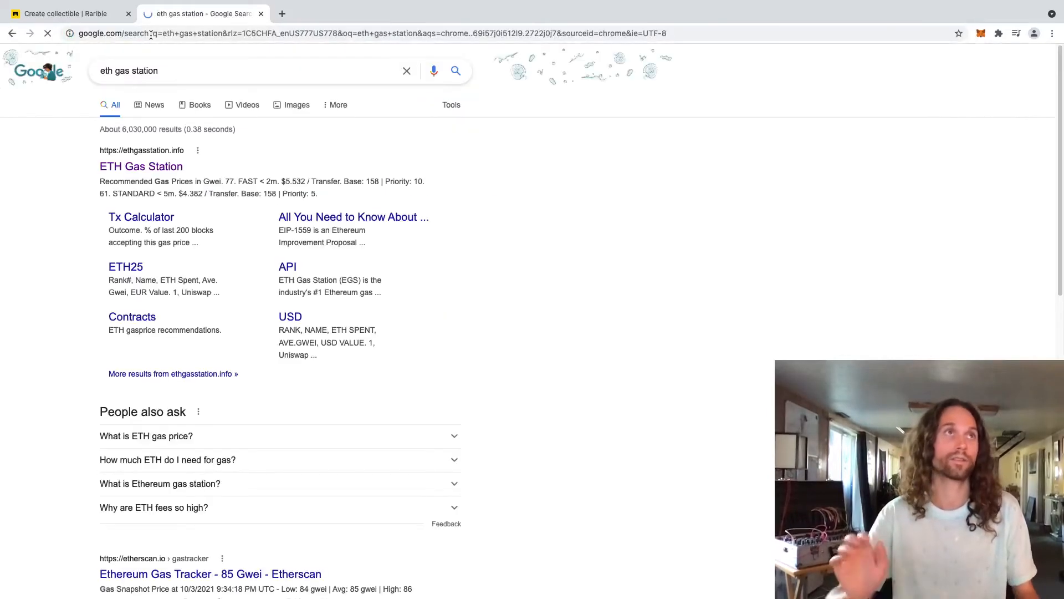
{"action": "left_click", "coordinate": [141, 166]}
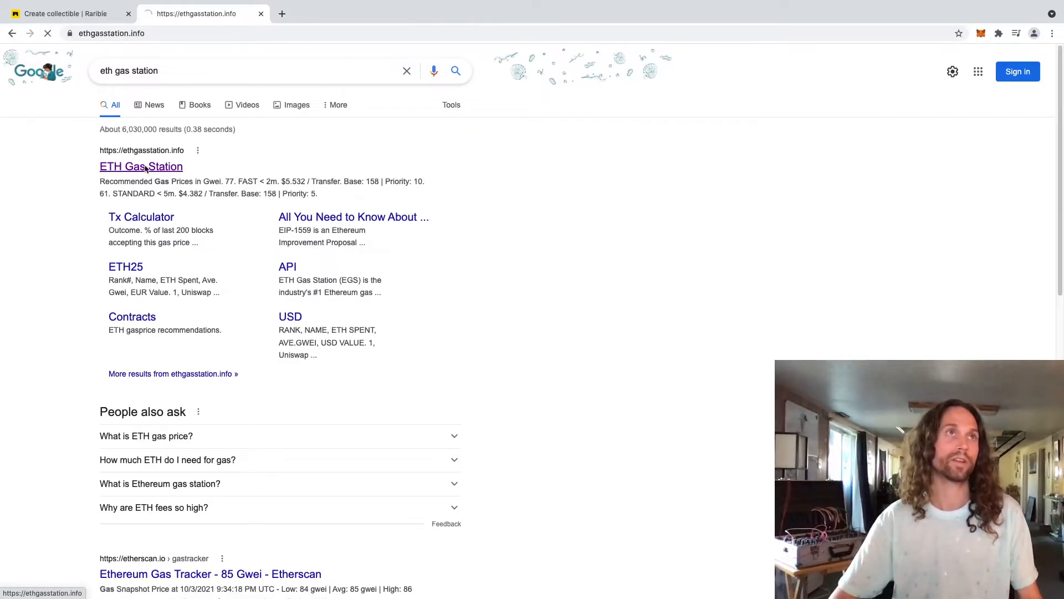
Load ETH Gas Station and mark the Standard gas price of 67 Gwei.
{"action": "left_click", "coordinate": [141, 167]}
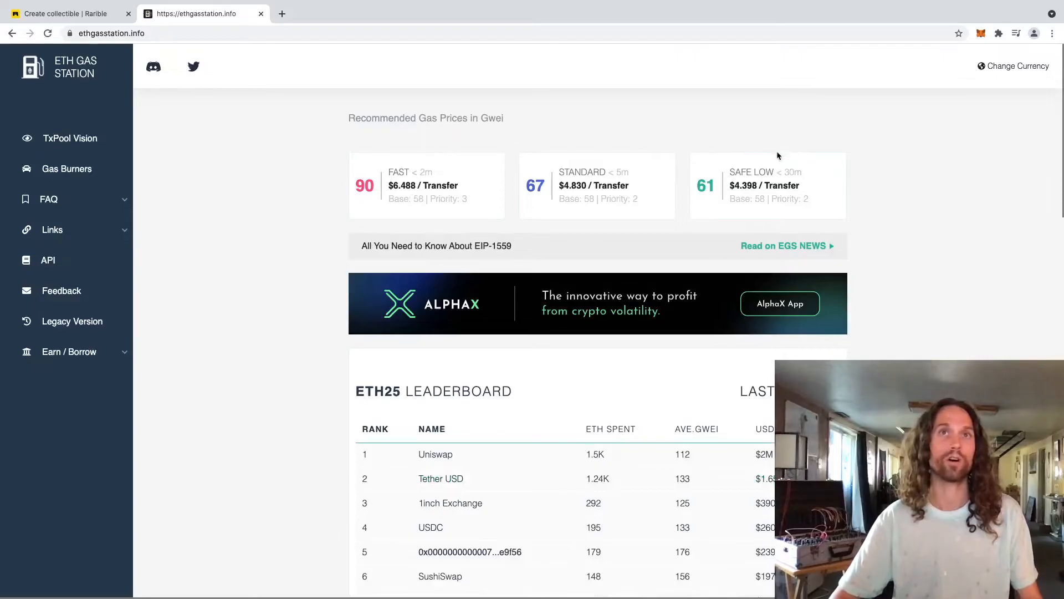
{"action": "double_click", "coordinate": [581, 172]}
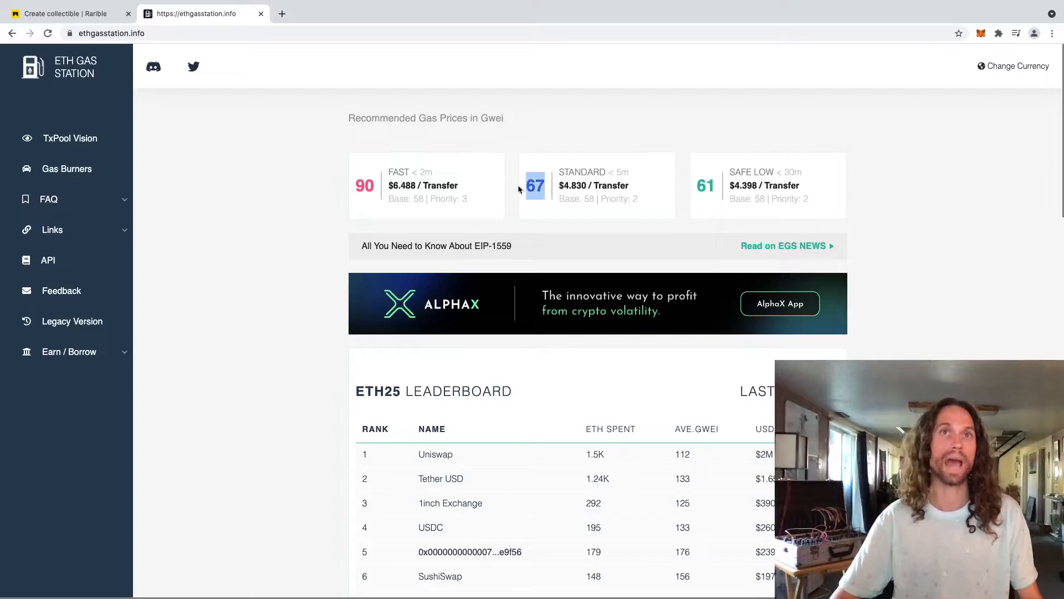
{"action": "mouse_move", "coordinate": [547, 192]}
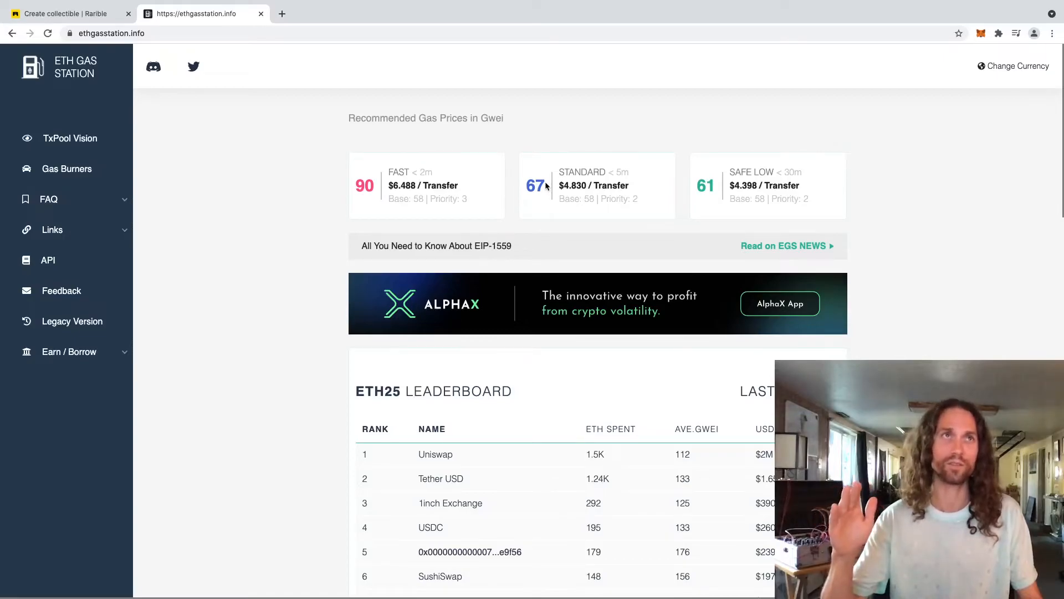
{"action": "mouse_move", "coordinate": [537, 161]}
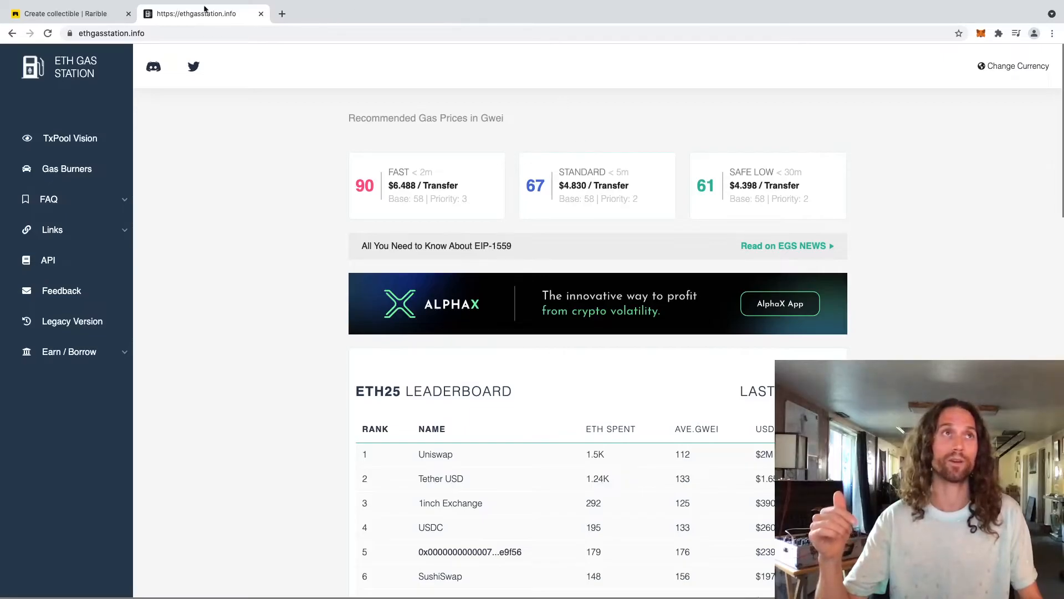
{"action": "mouse_move", "coordinate": [552, 143]}
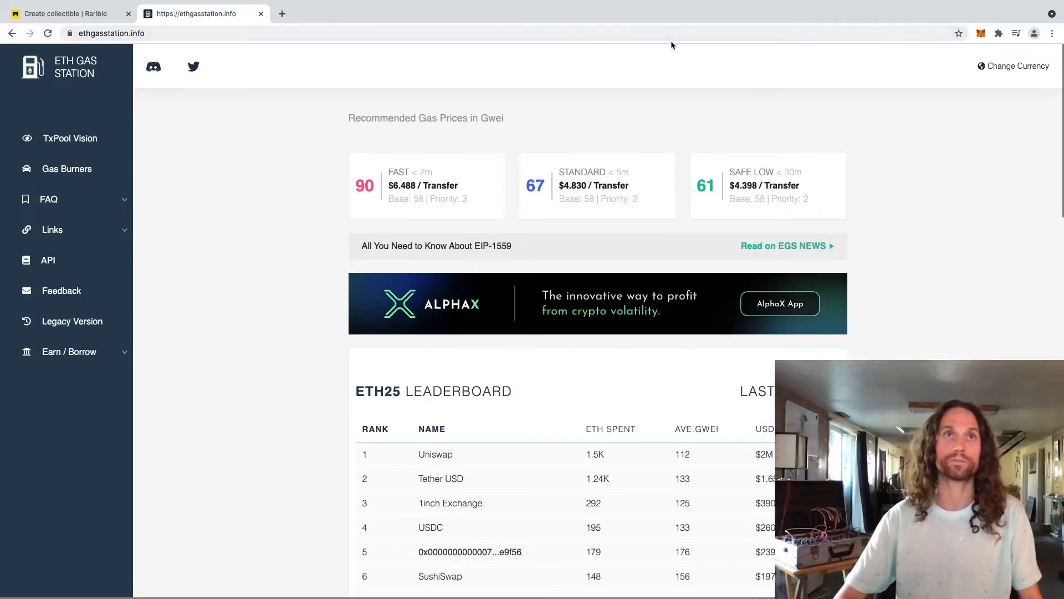
{"action": "mouse_move", "coordinate": [635, 123]}
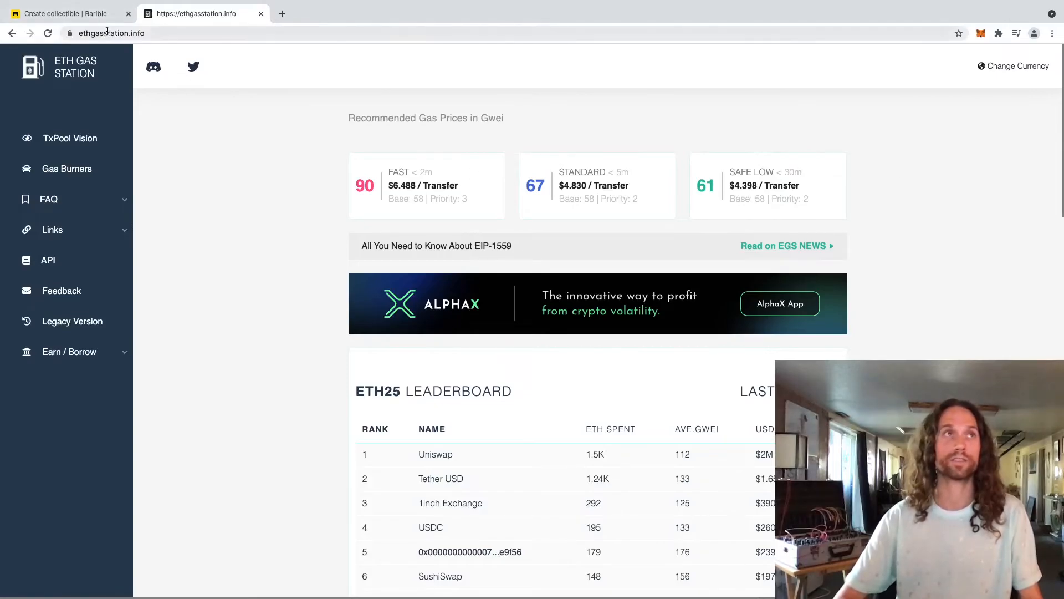
{"action": "mouse_move", "coordinate": [492, 177]}
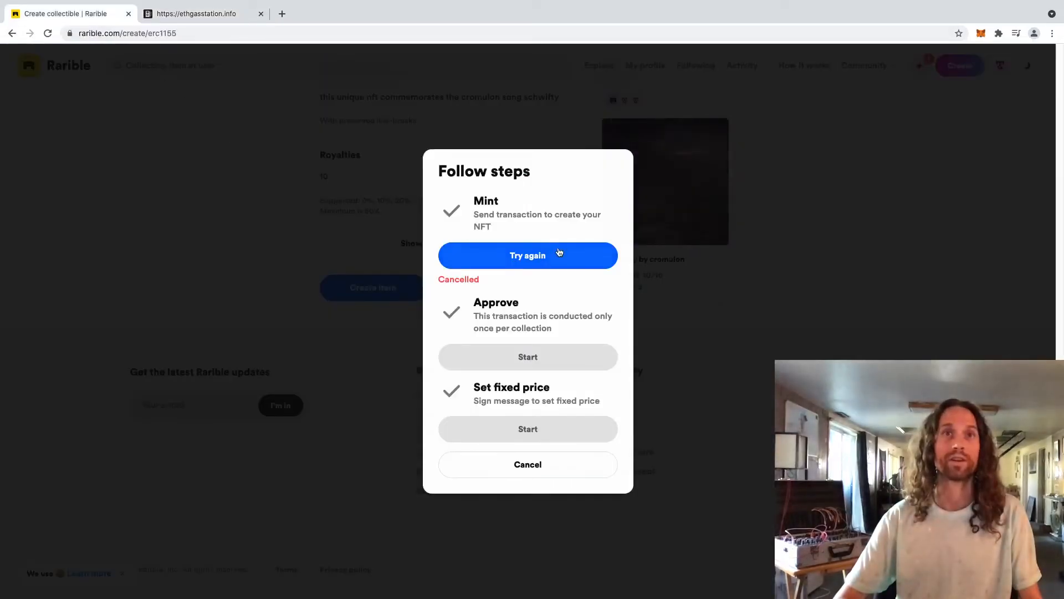
Retry the Mint step, then cancel the Follow steps dialog.
{"action": "left_click", "coordinate": [528, 255]}
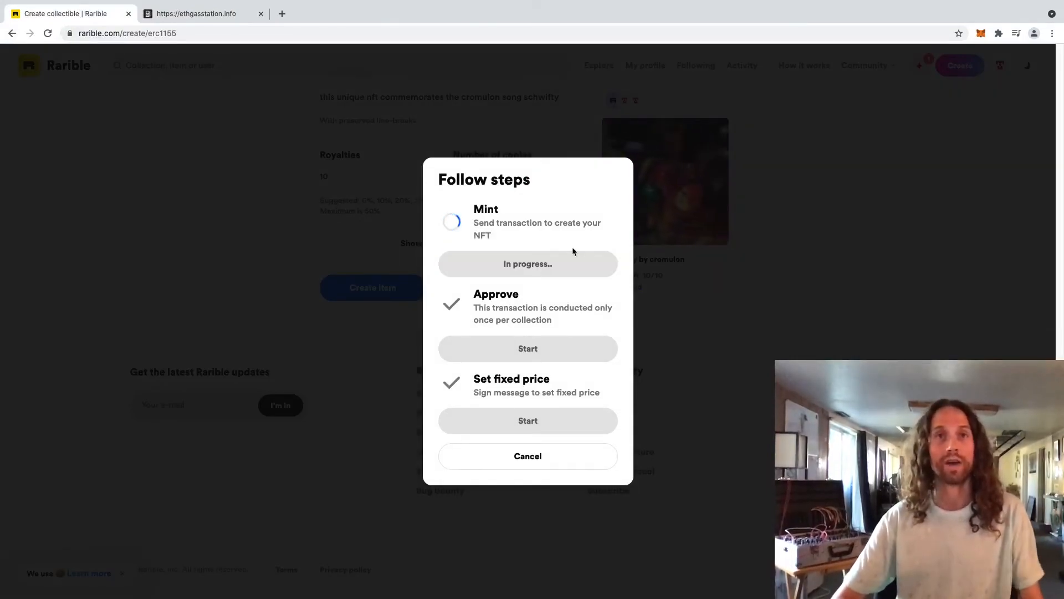
{"action": "mouse_move", "coordinate": [809, 201]}
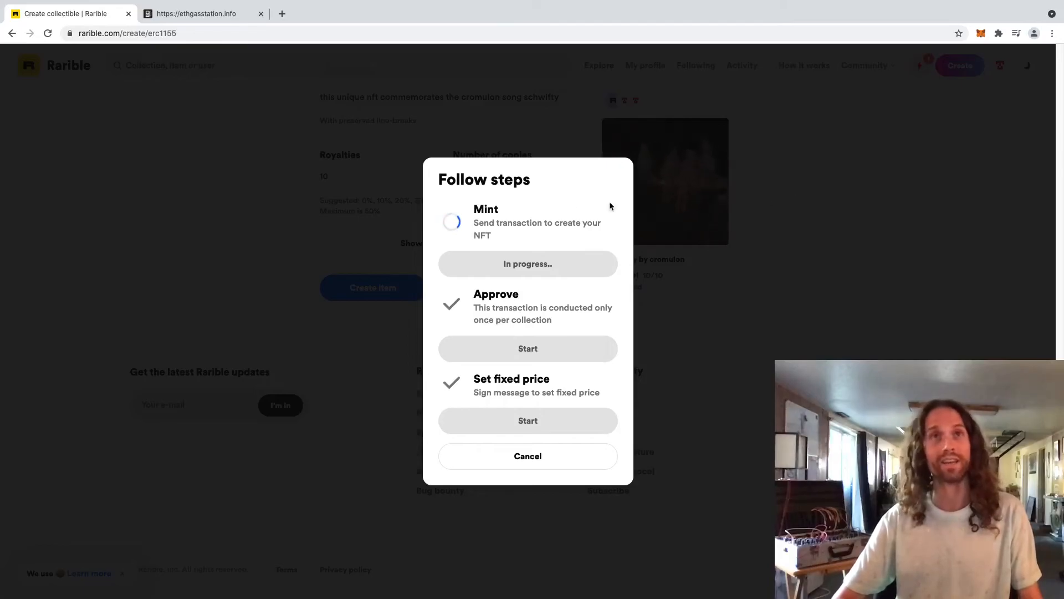
{"action": "mouse_move", "coordinate": [678, 151]}
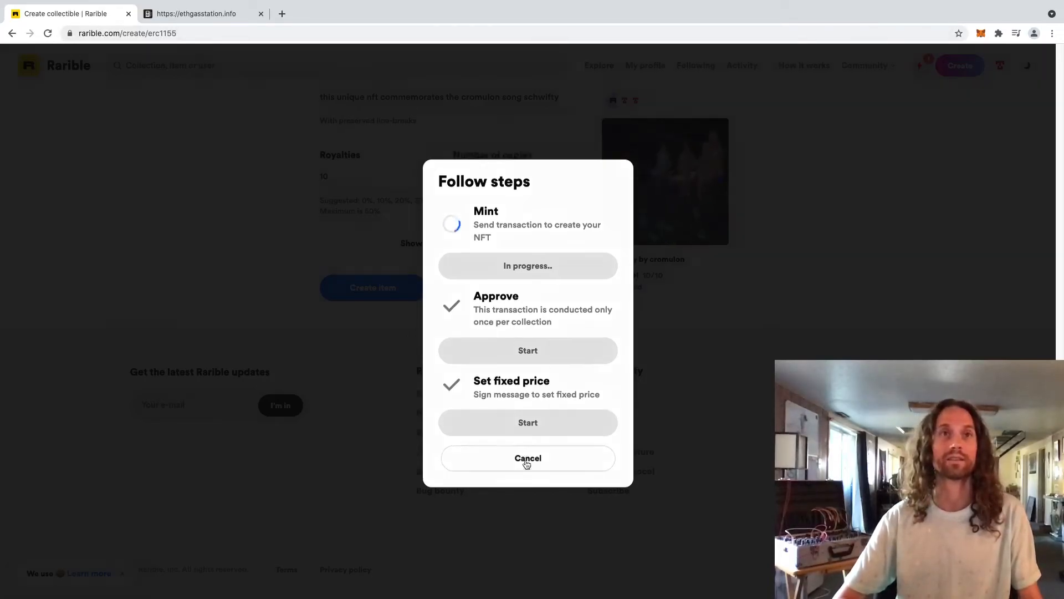
{"action": "left_click", "coordinate": [527, 457]}
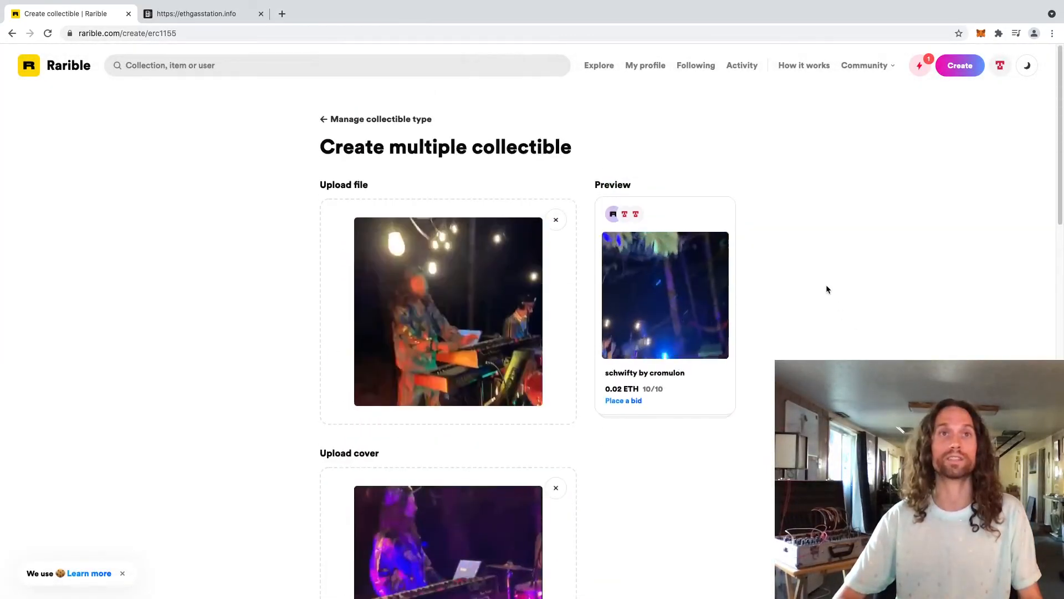
{"action": "scroll", "scroll_direction": "down", "scroll_amount": 3}
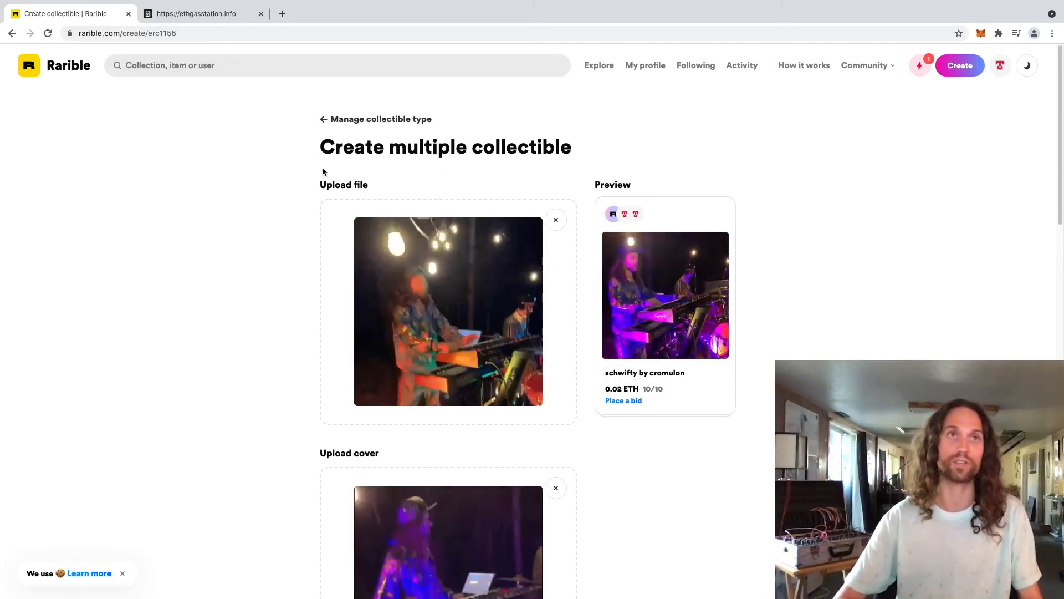
{"action": "scroll", "scroll_direction": "down", "scroll_amount": 3}
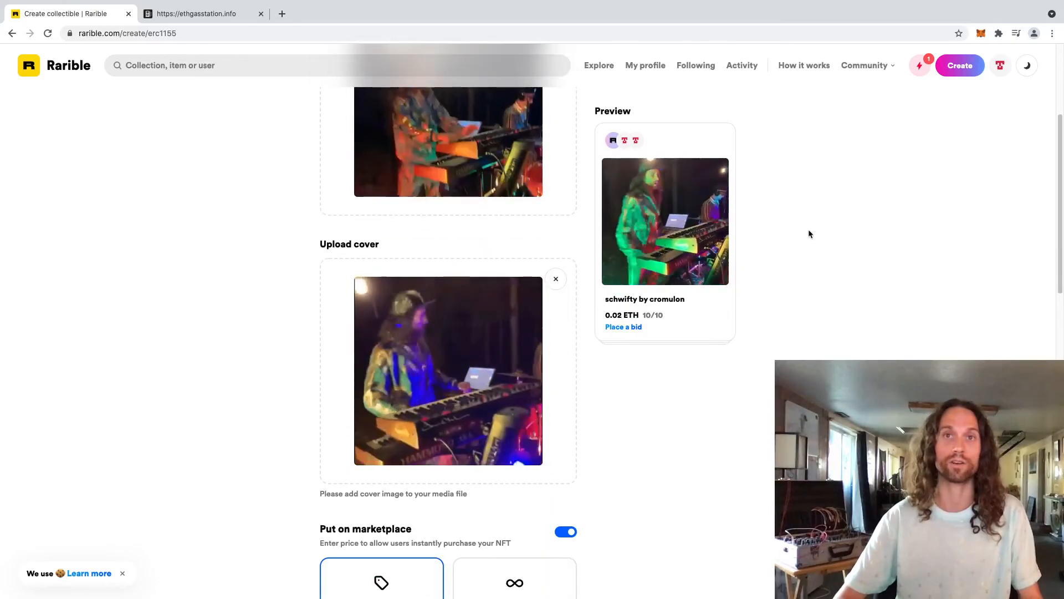